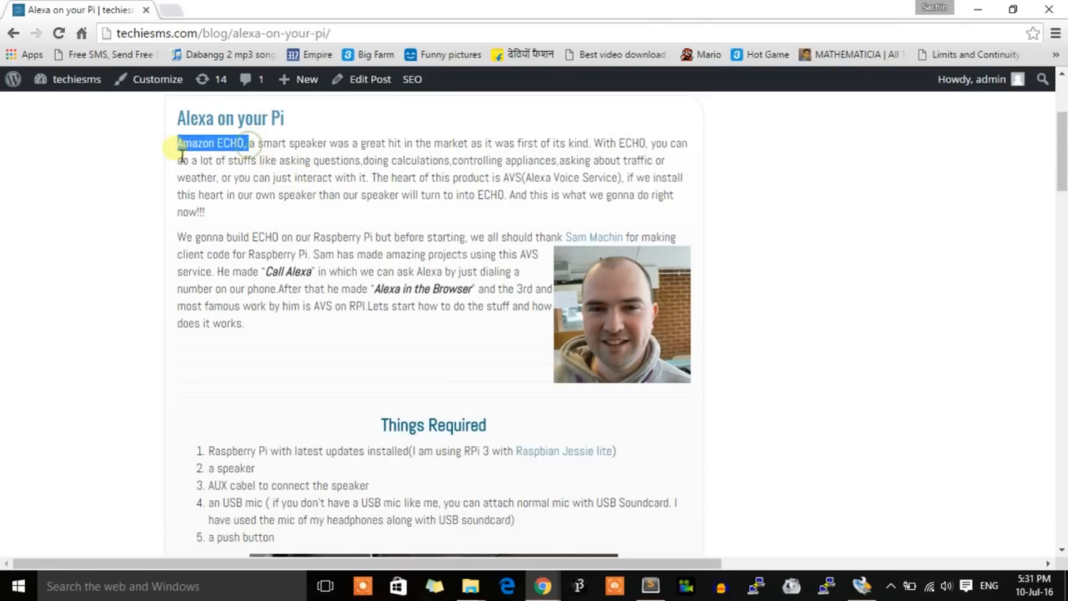
# Read through the blog post intro, highlighting the Alexa in the Browser project name.
pyautogui.click(303, 216)
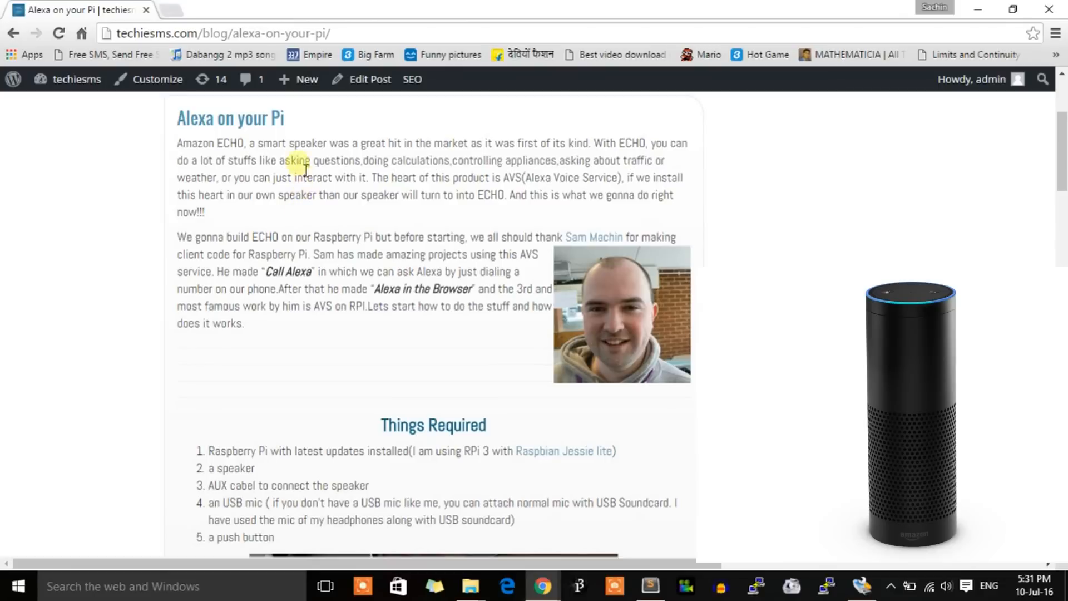
pyautogui.moveTo(296, 160); pyautogui.dragTo(368, 160)
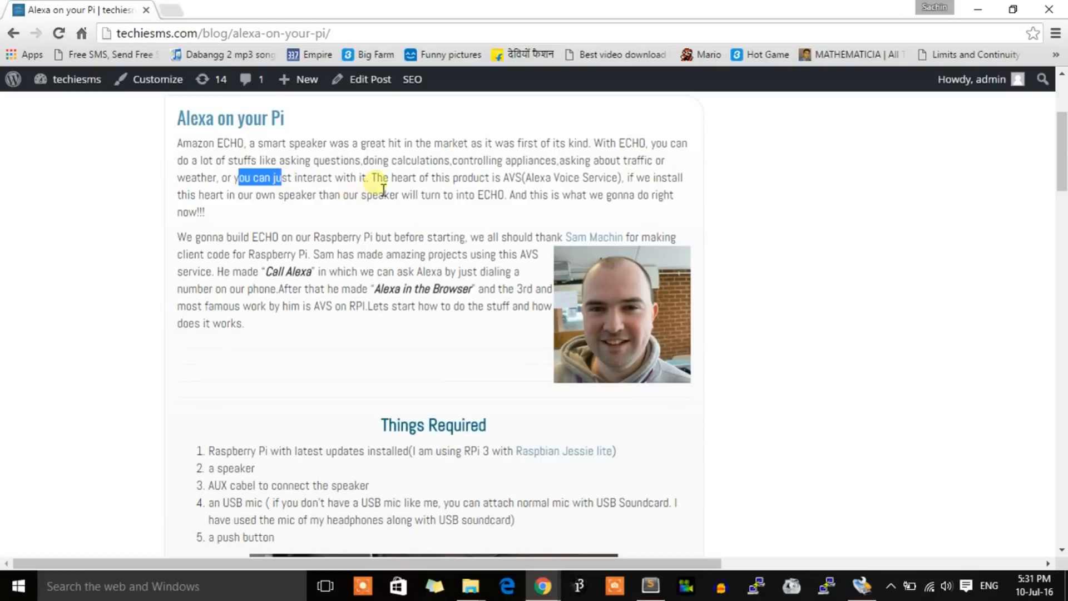
pyautogui.click(375, 206)
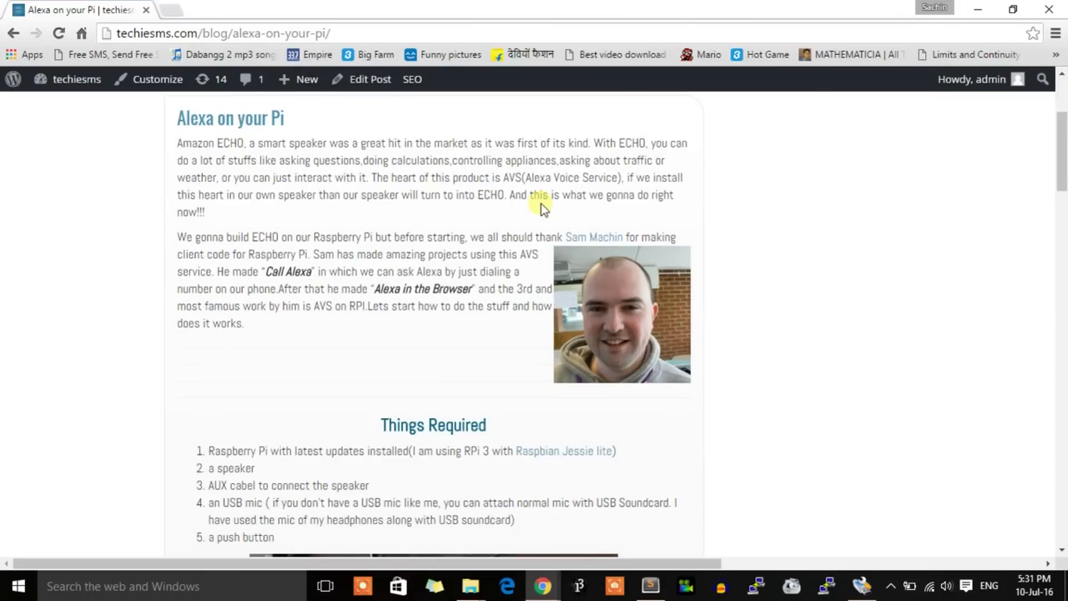
pyautogui.scroll(-3)
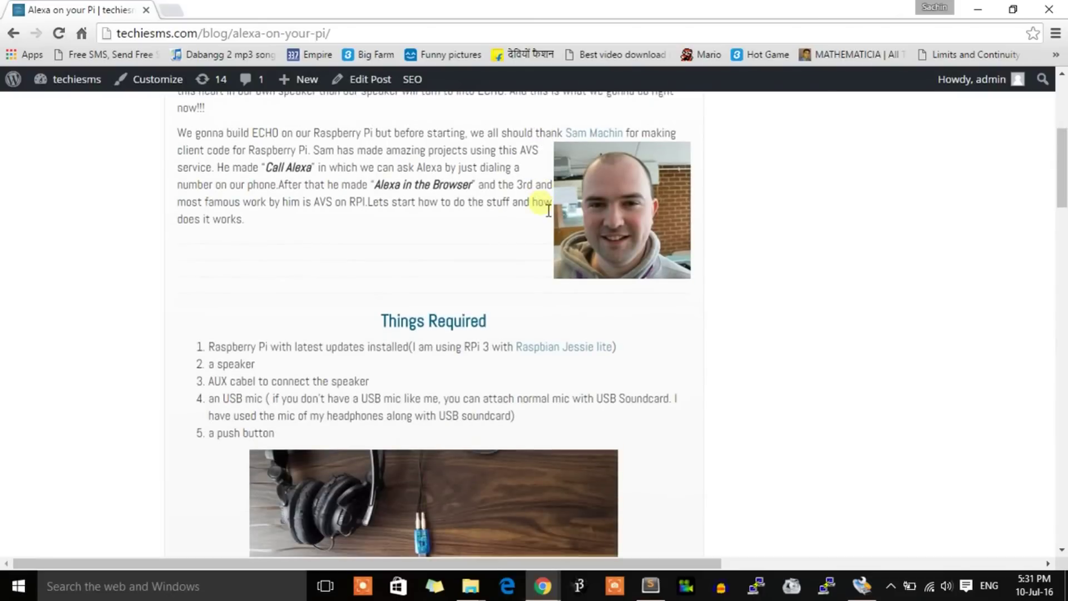
pyautogui.moveTo(579, 141)
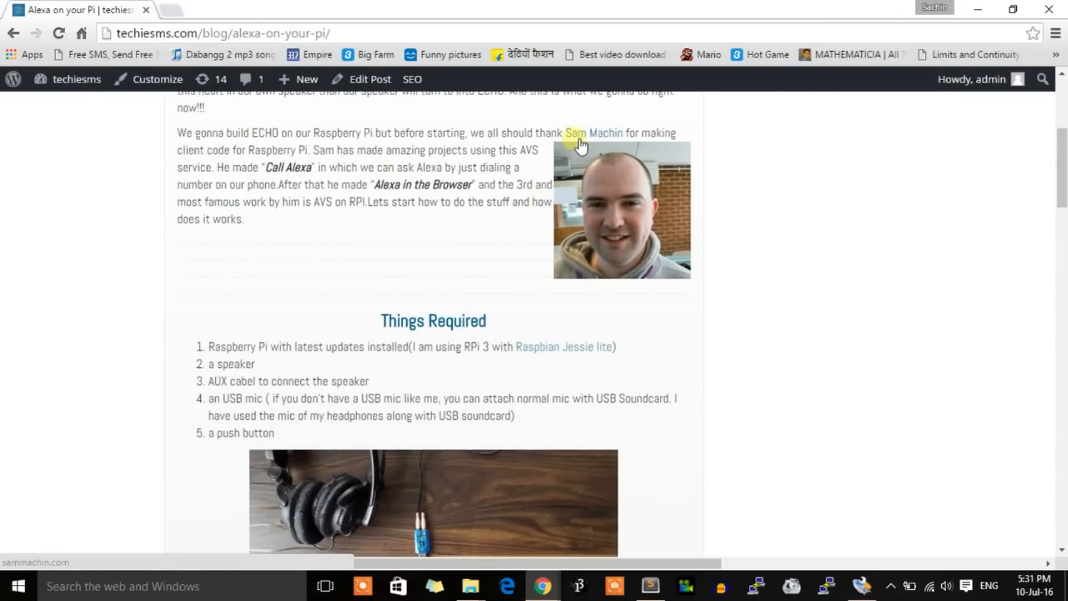
pyautogui.moveTo(379, 171)
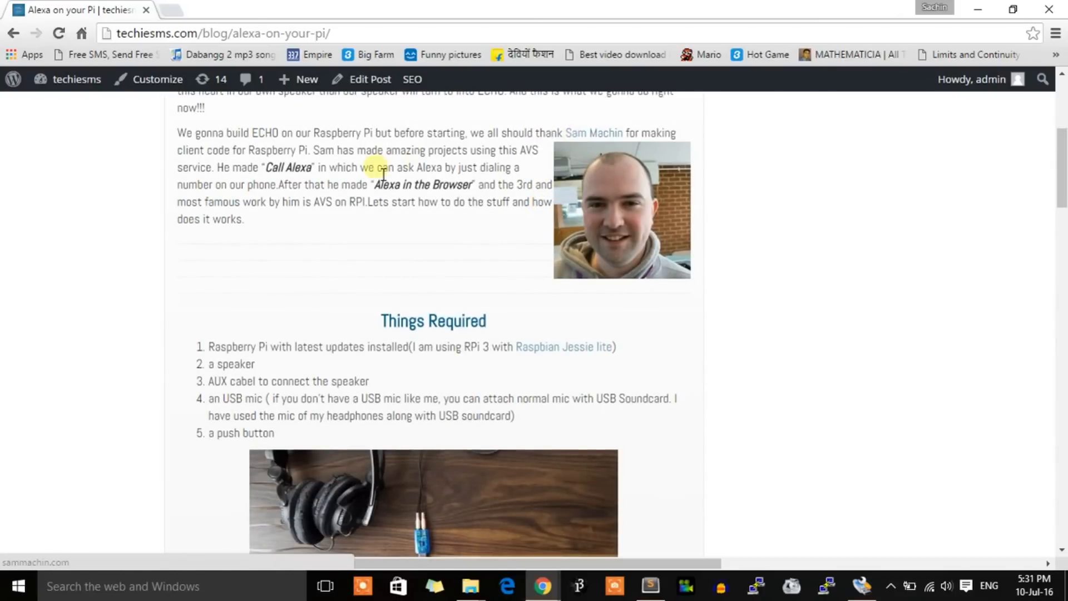
pyautogui.doubleClick(283, 167)
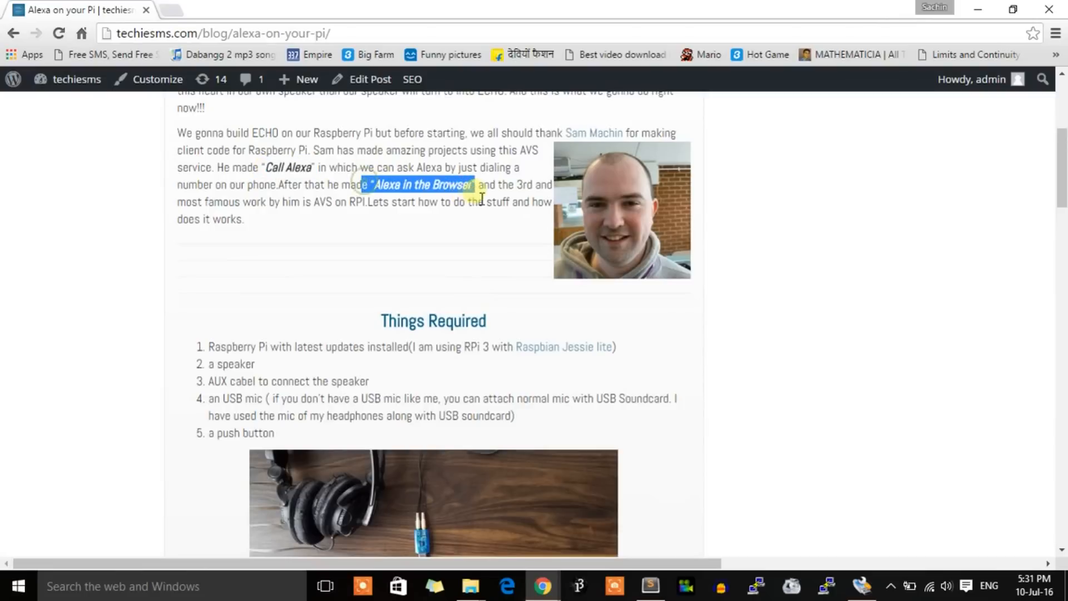
# Visit the client code author's website from the post and scroll through it.
pyautogui.click(594, 132)
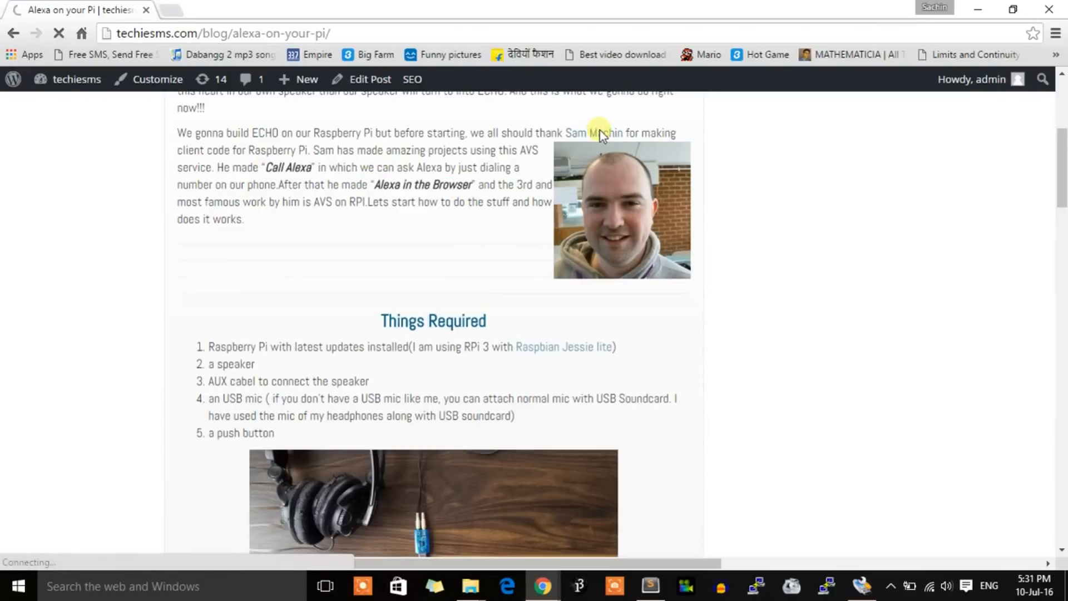
pyautogui.click(590, 134)
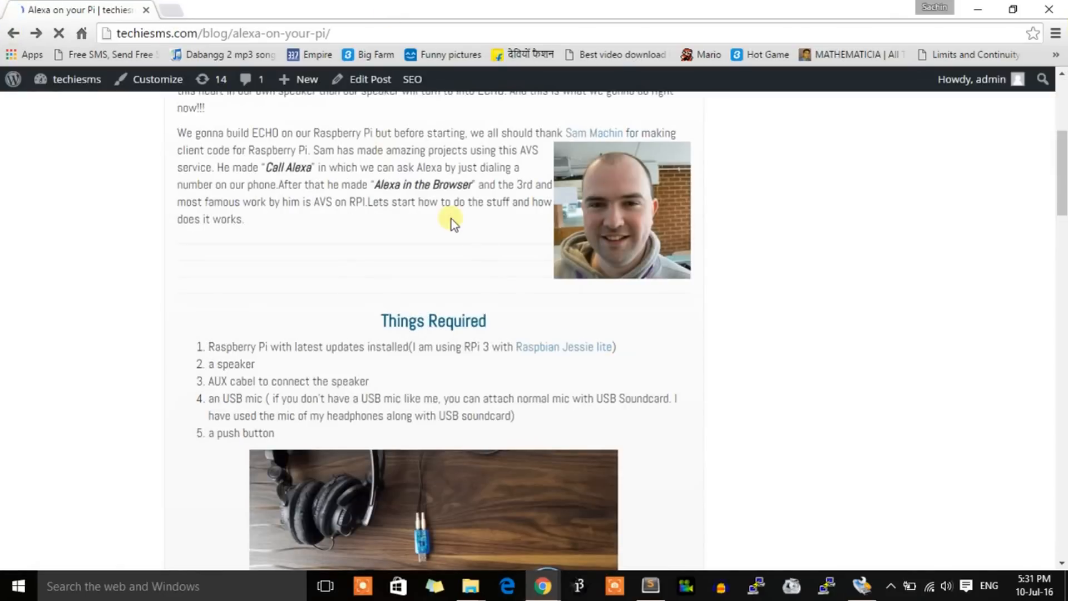
pyautogui.scroll(-3)
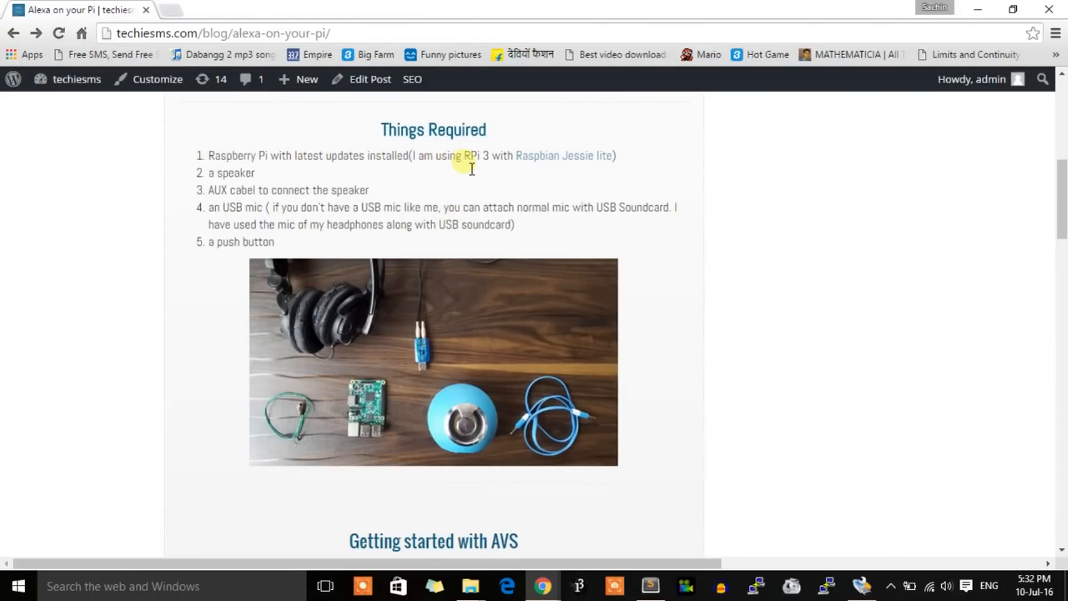
pyautogui.click(552, 158)
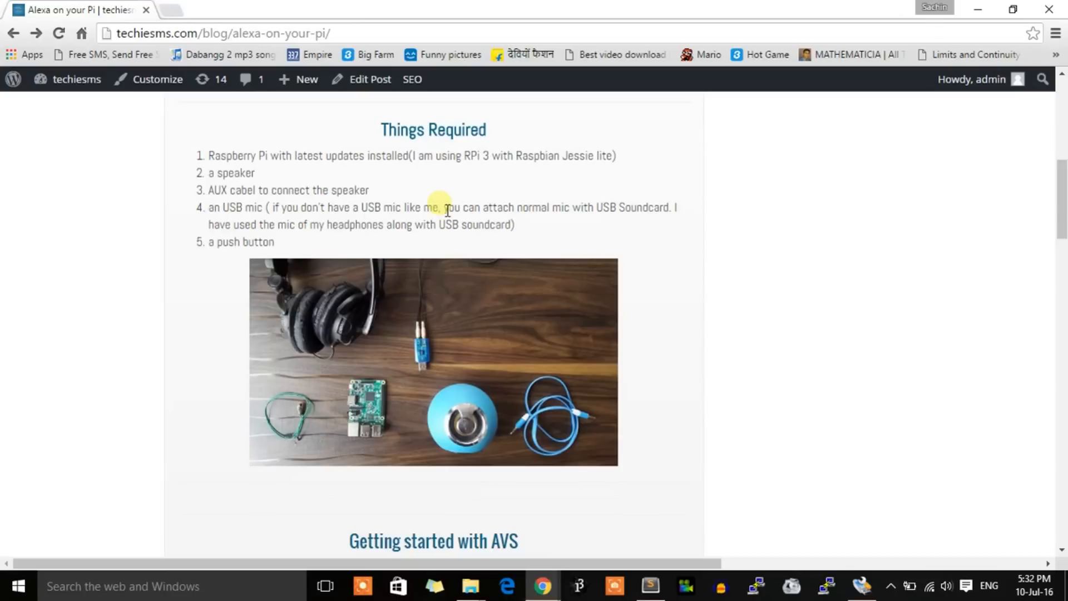
pyautogui.moveTo(441, 372)
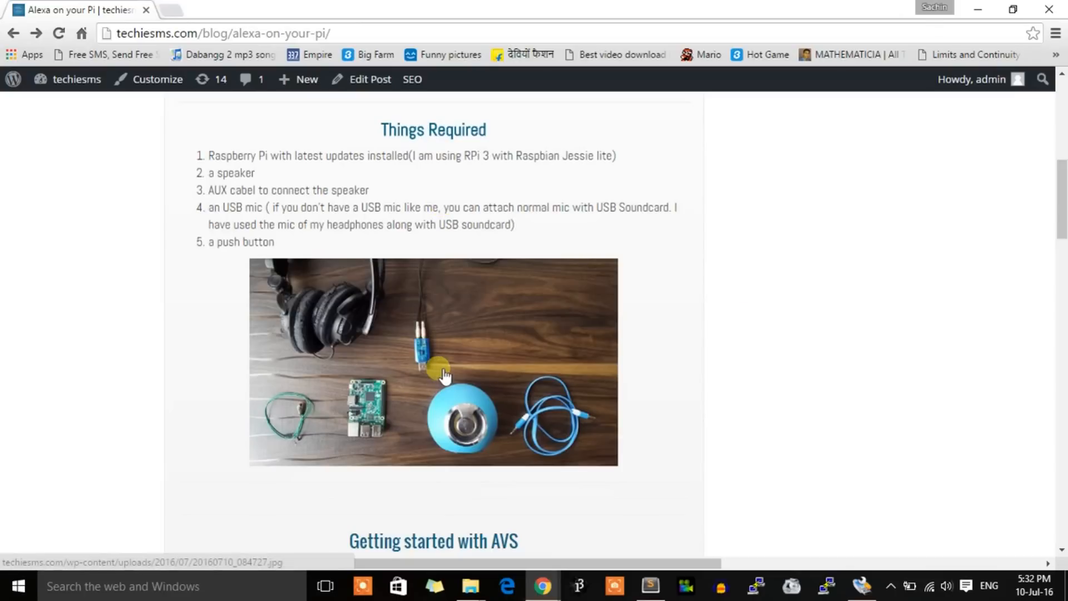
pyautogui.scroll(-3)
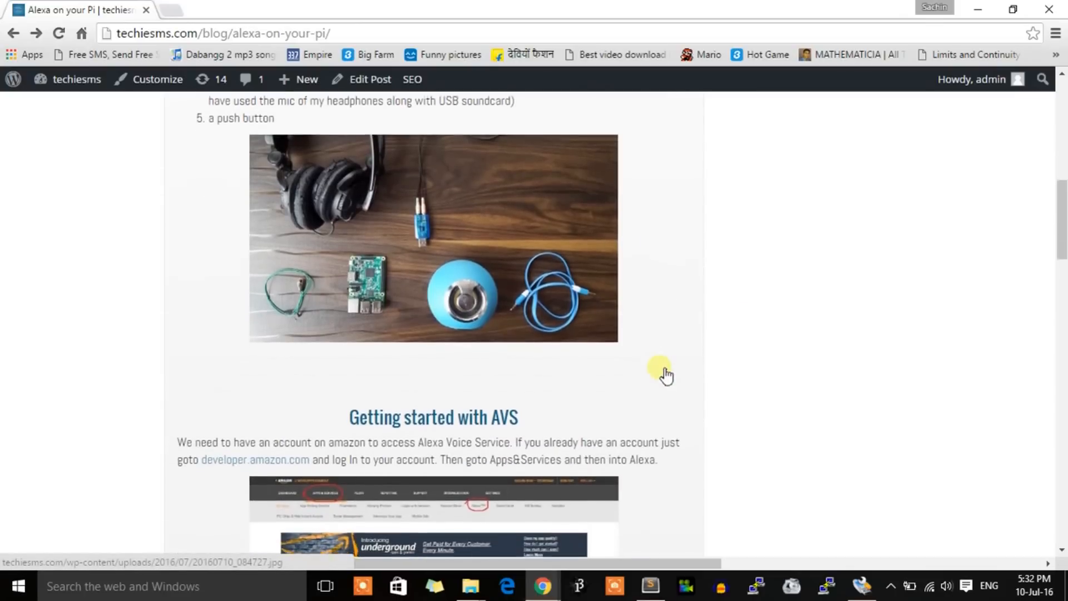
pyautogui.scroll(-3)
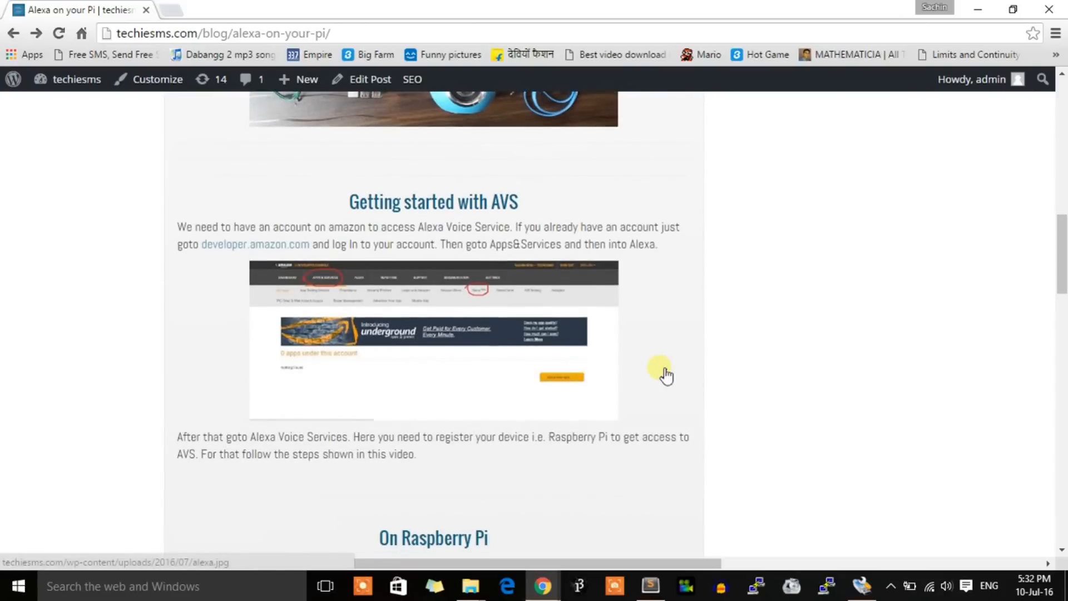
pyautogui.moveTo(565, 190)
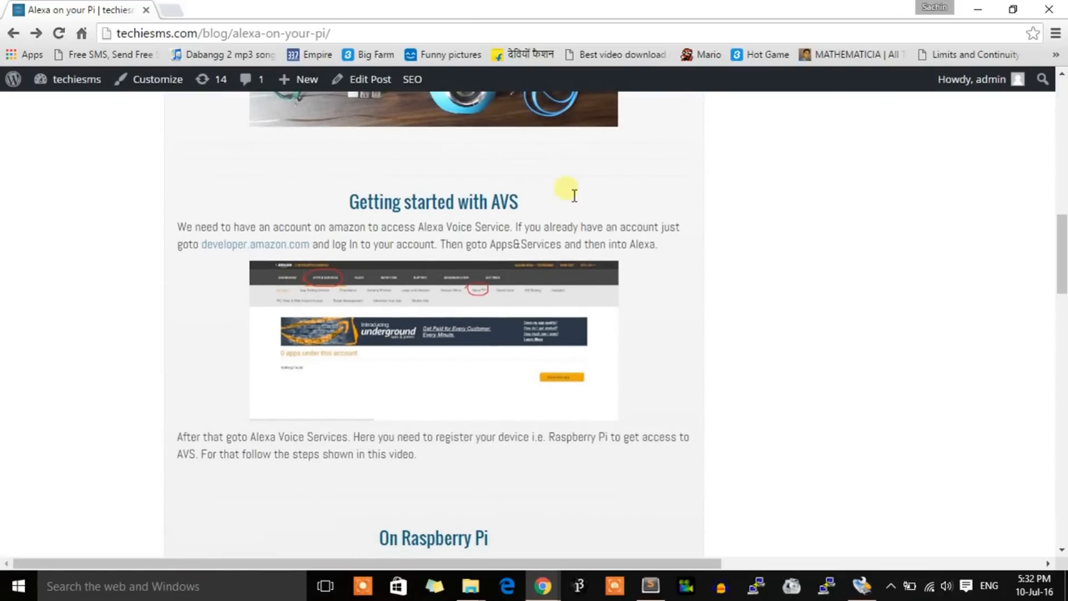
pyautogui.moveTo(309, 249)
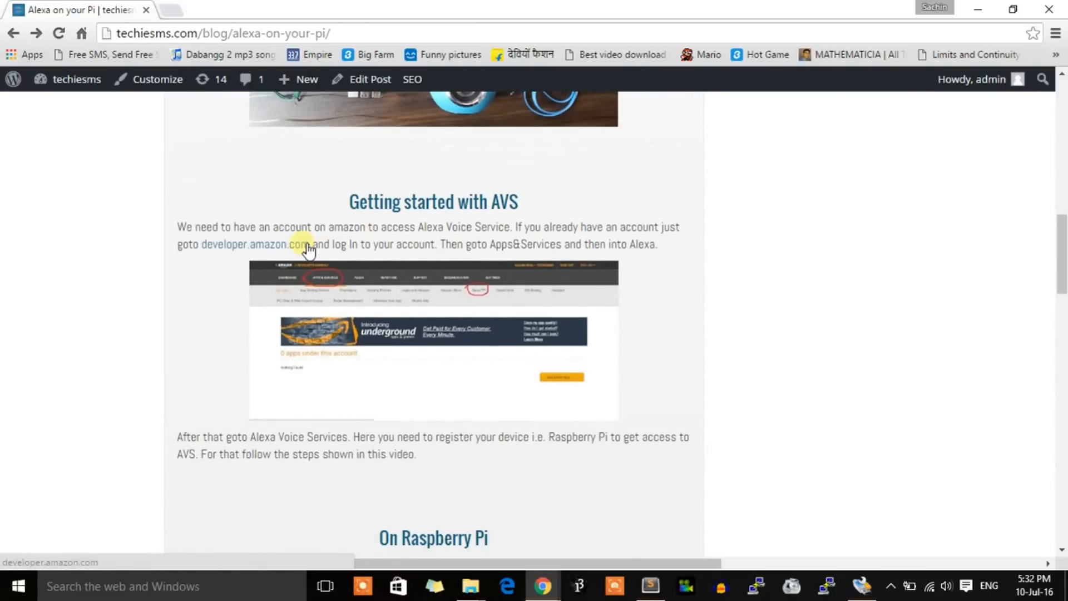
# Go to developer.amazon.com, sign in, and reach the Alexa section under Apps & Services.
pyautogui.click(278, 244)
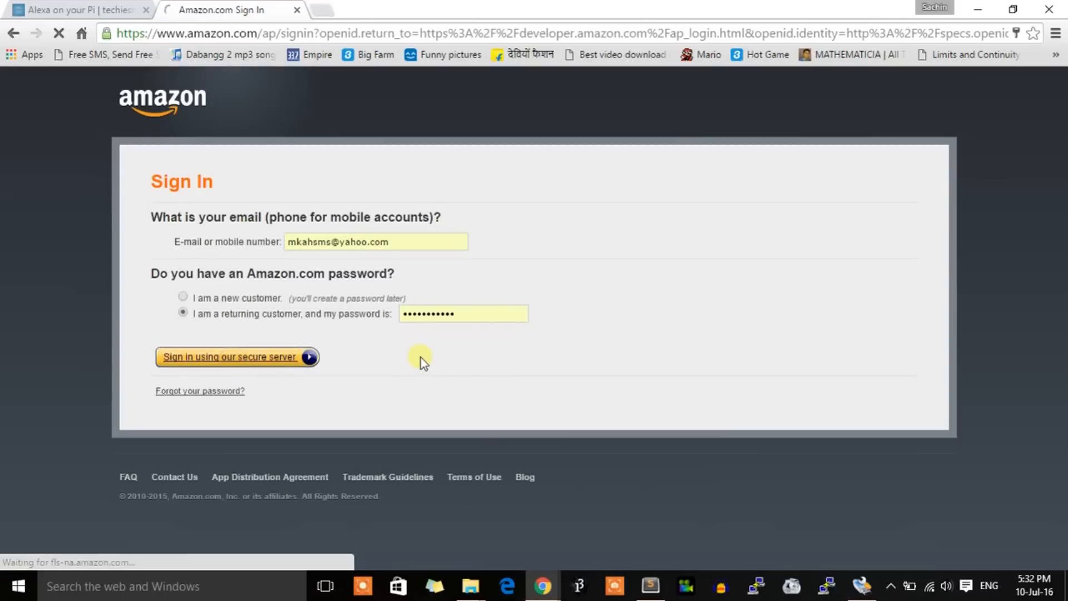
pyautogui.click(238, 356)
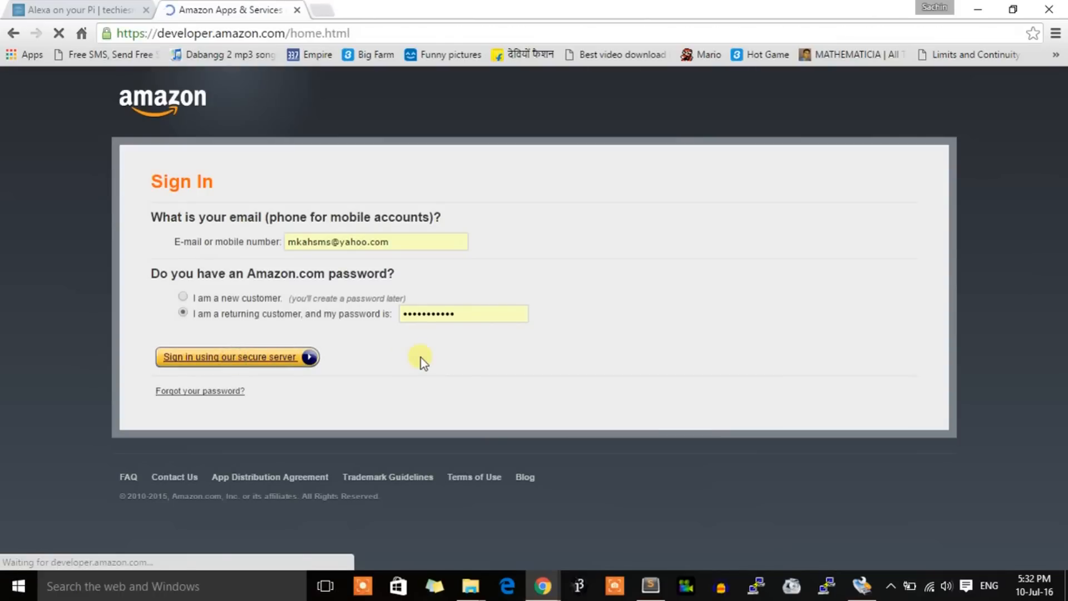
pyautogui.click(229, 356)
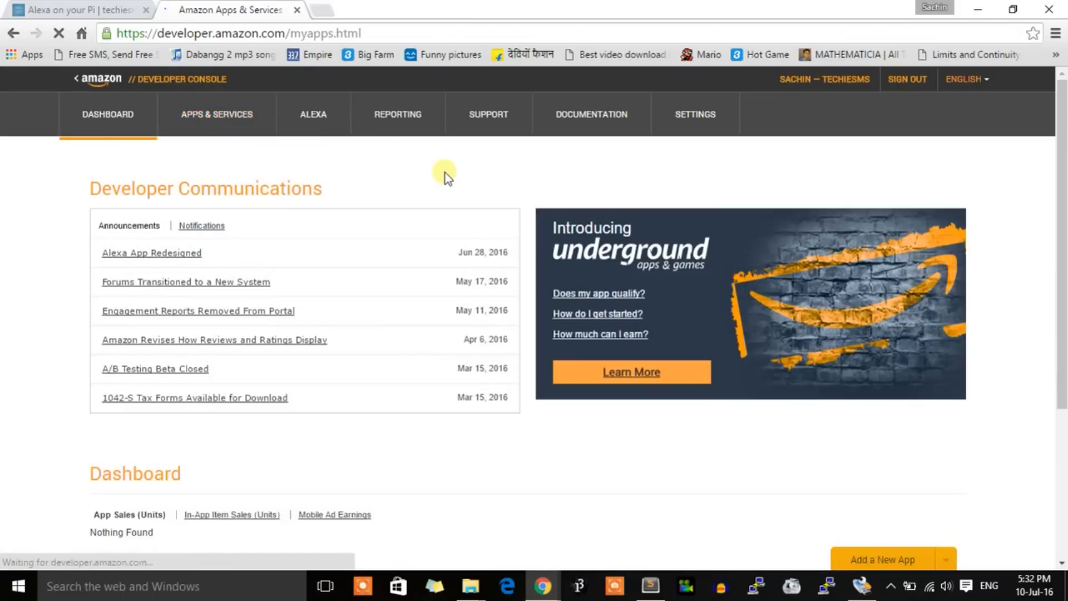
pyautogui.click(217, 113)
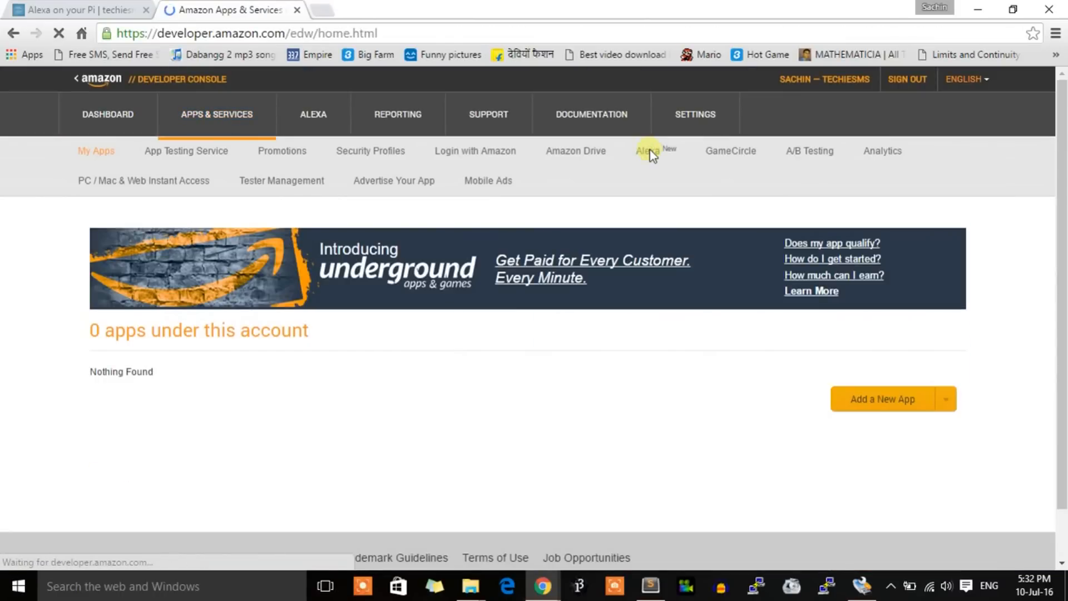
pyautogui.click(648, 151)
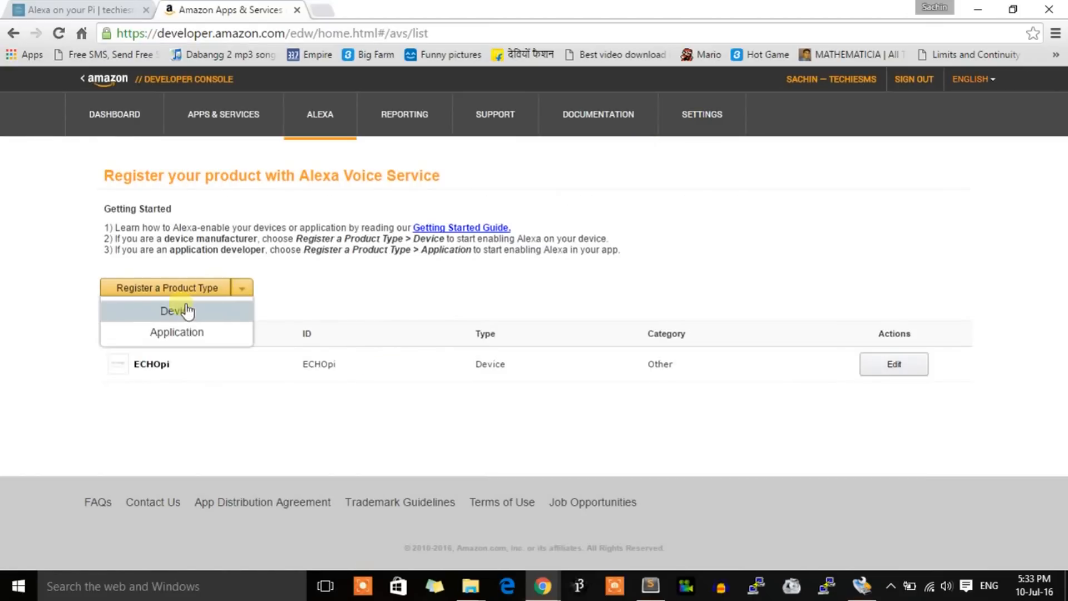
pyautogui.moveTo(184, 321)
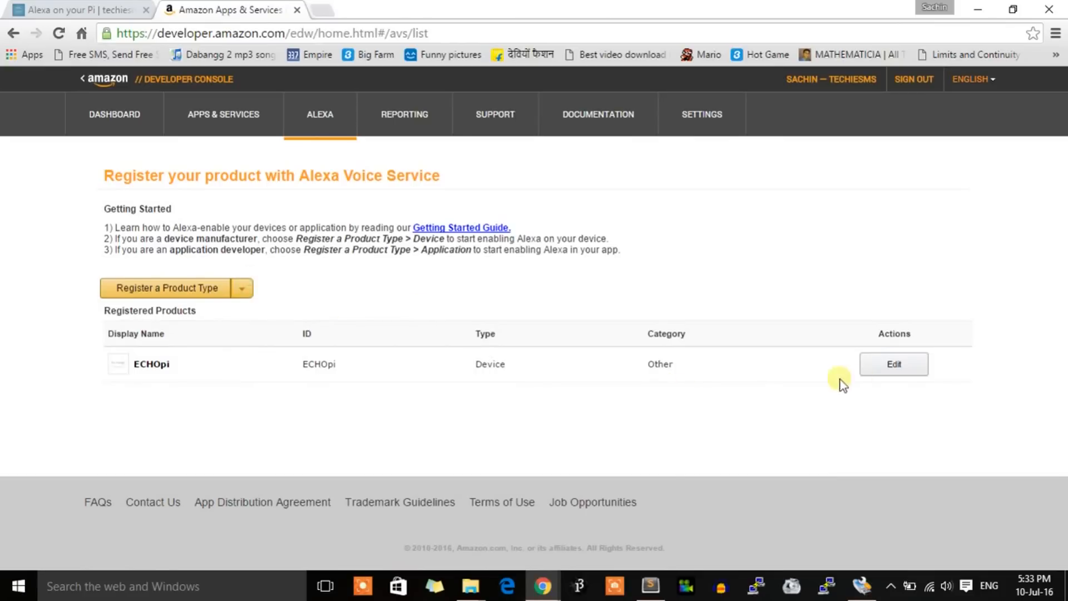
# Open ECHOpi's registration for editing from the Alexa Voice Service device list.
pyautogui.click(894, 363)
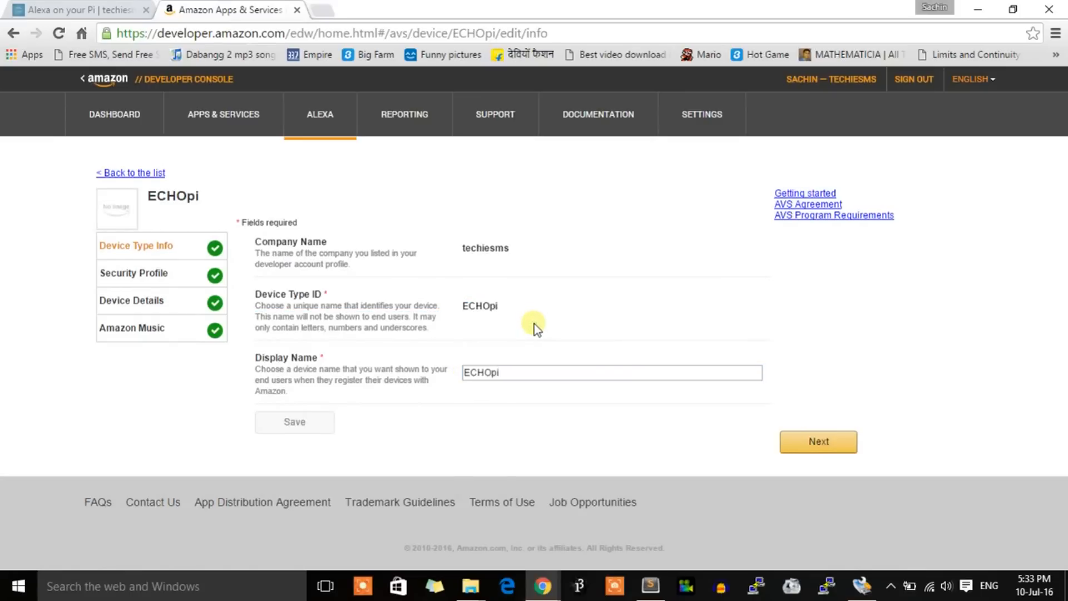
# Continue from Device Type Info to ECHOpi's Security Profile step.
pyautogui.click(611, 373)
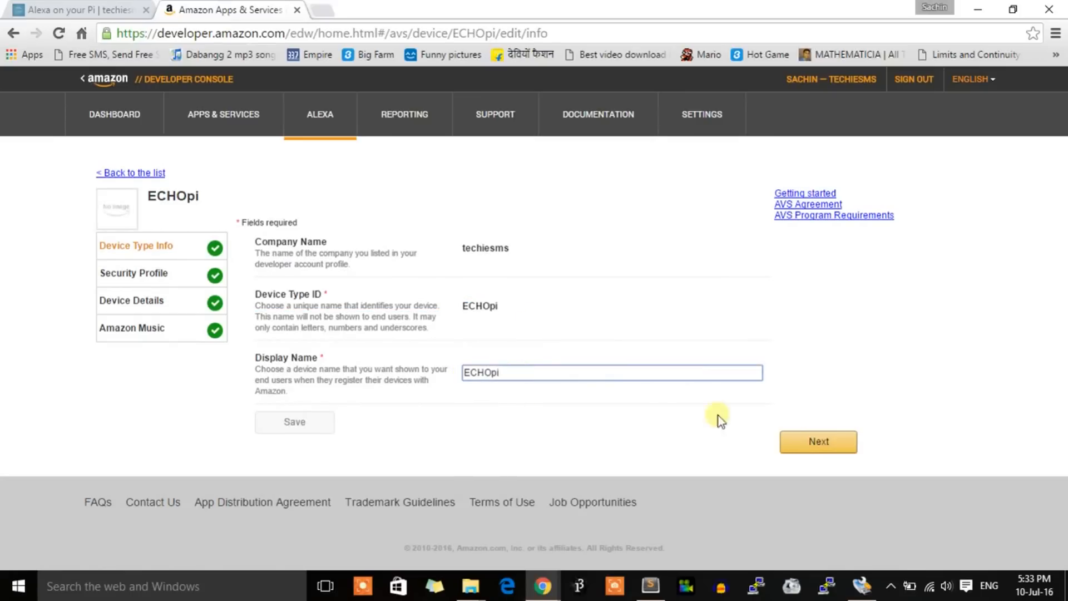
pyautogui.click(819, 440)
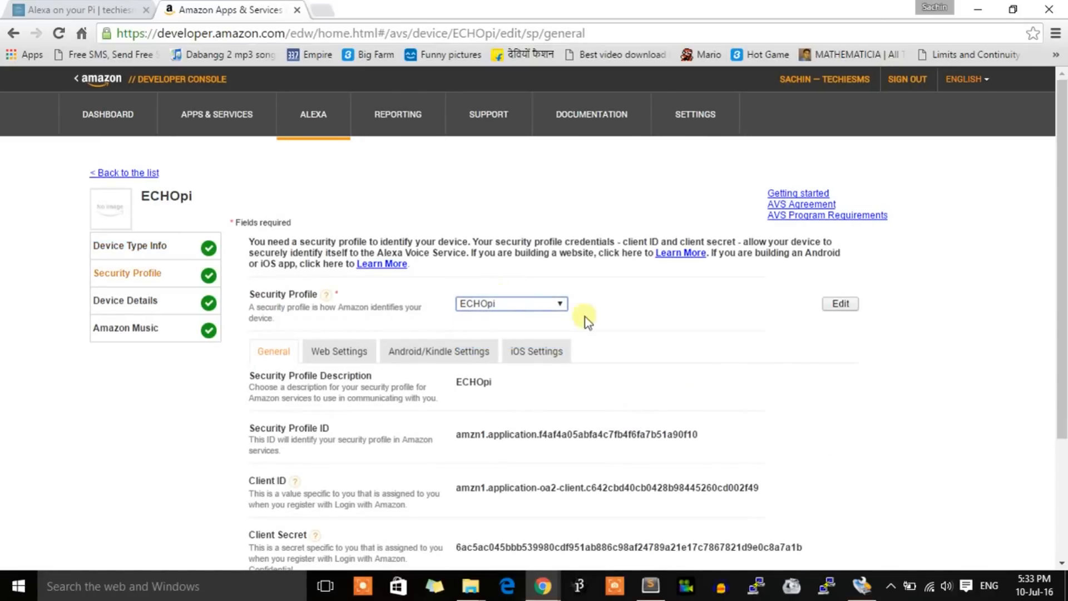
pyautogui.scroll(-3)
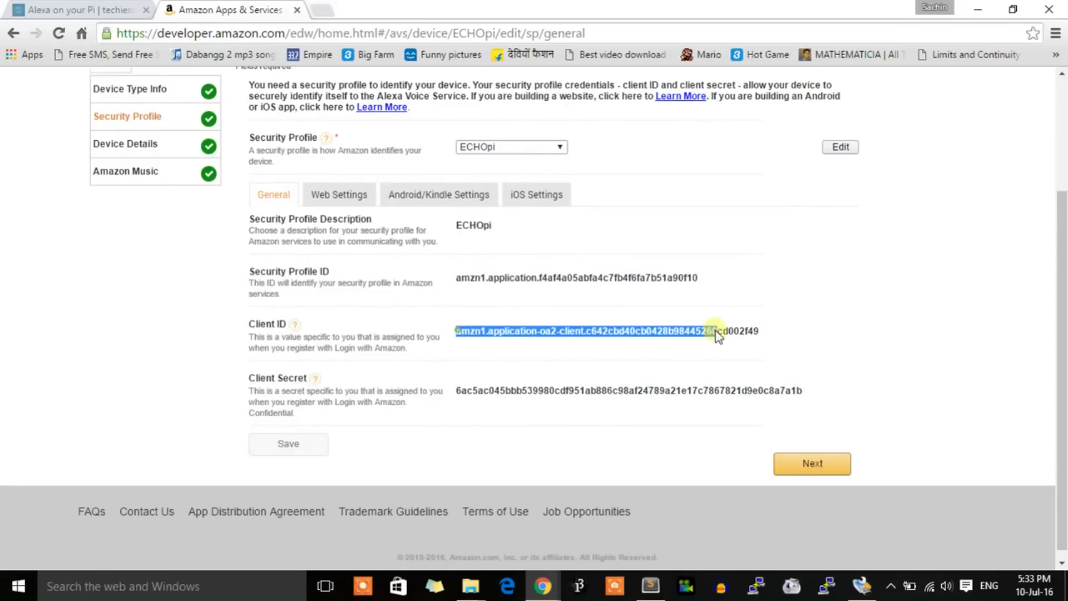
# Make the Web Settings editable and review the localhost:5000 and 192.168.43.223:5000 origins and /code return URLs.
pyautogui.click(338, 195)
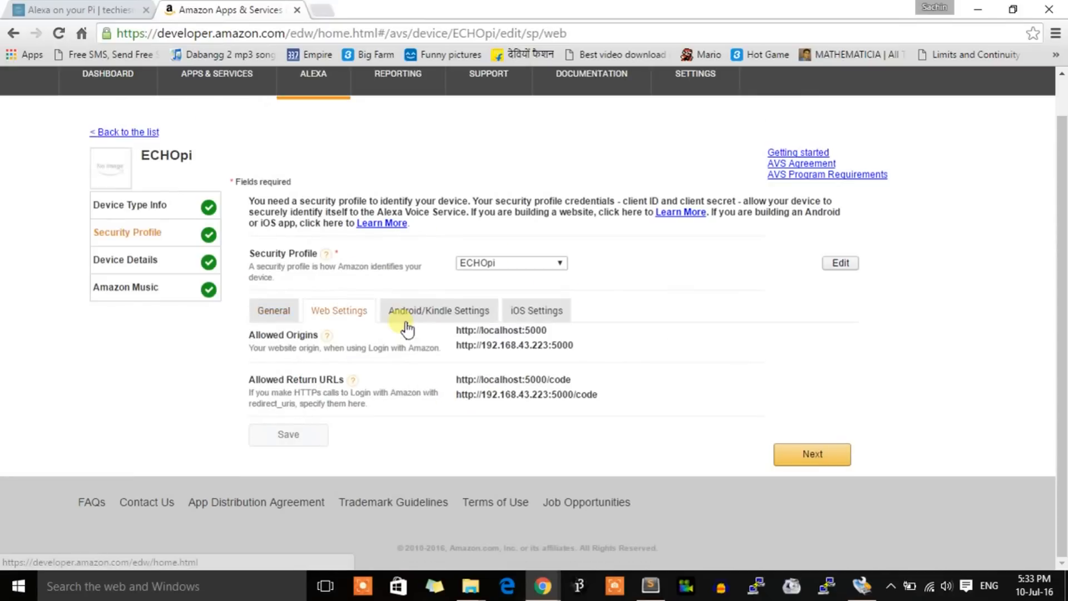
pyautogui.click(840, 262)
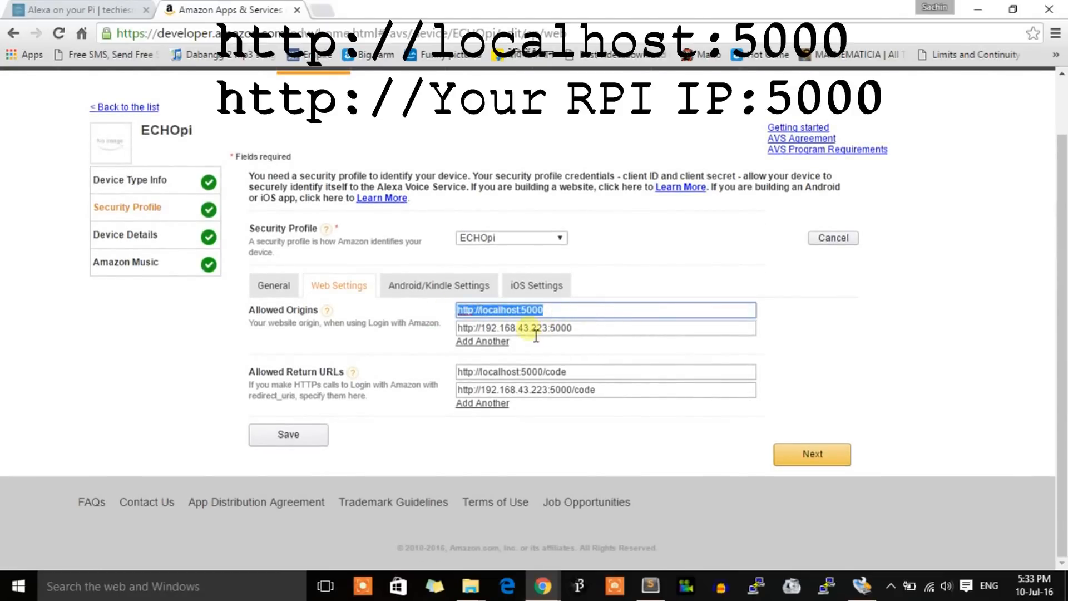
pyautogui.click(484, 372)
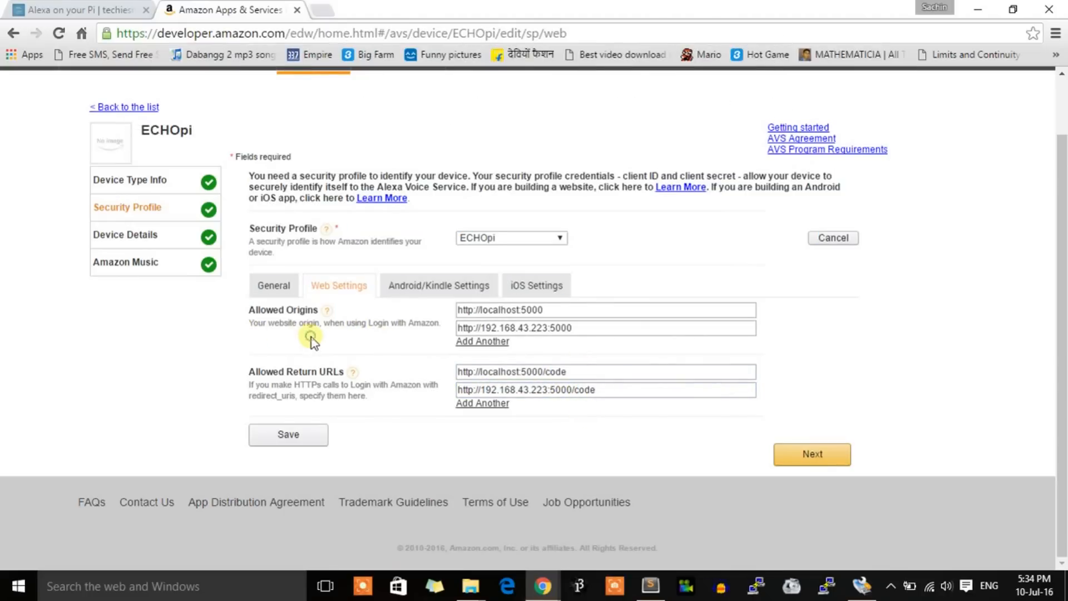
pyautogui.doubleClick(513, 328)
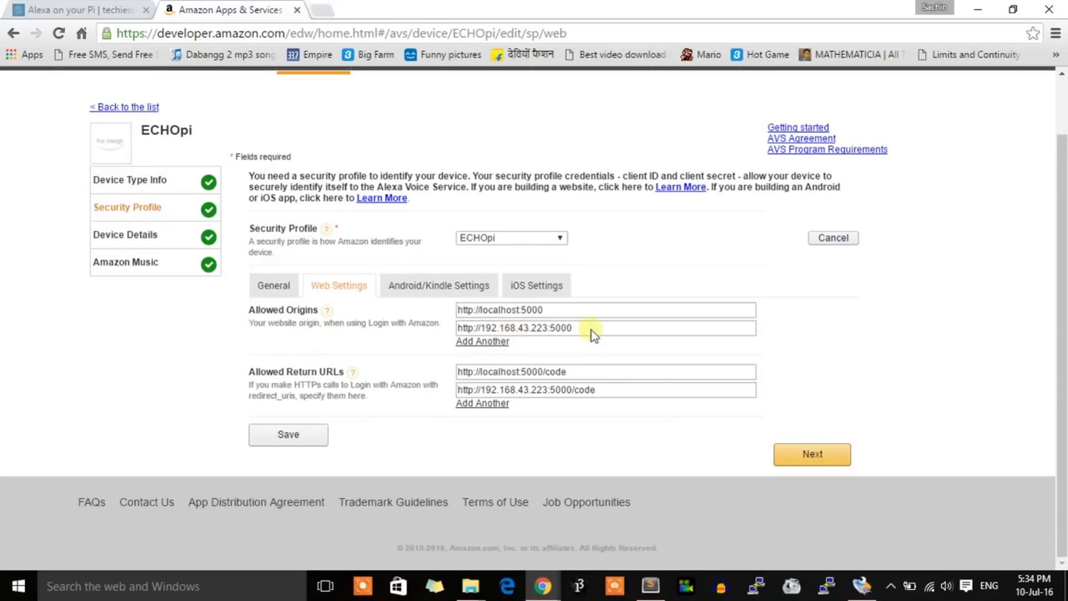
# Complete Device Details with category Other, description Raspberry Echo, timeline longer than 4 months/TBD, 1 device.
pyautogui.click(812, 454)
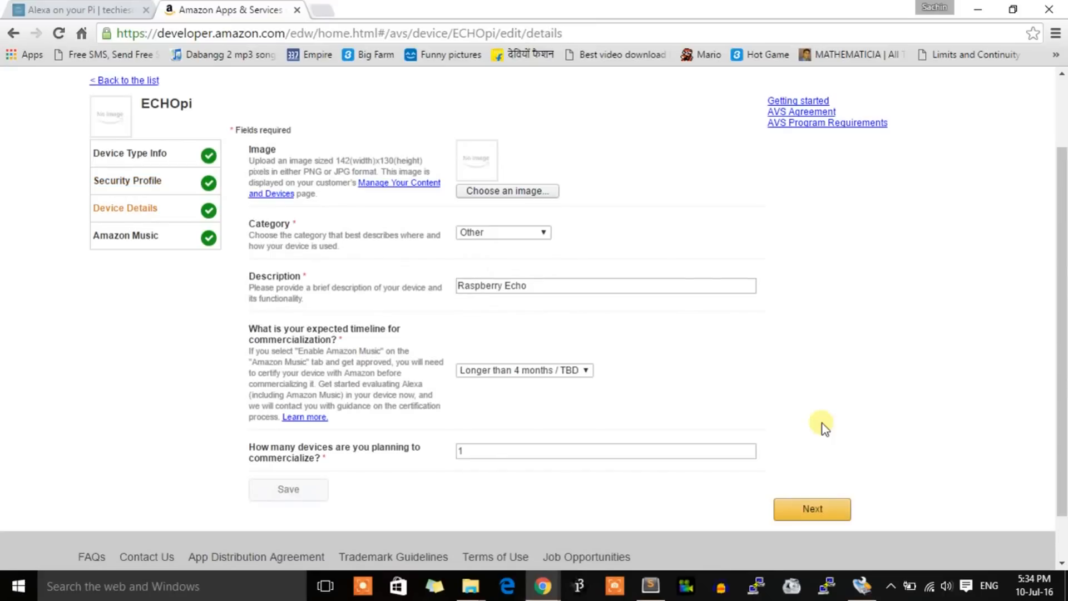
pyautogui.click(503, 232)
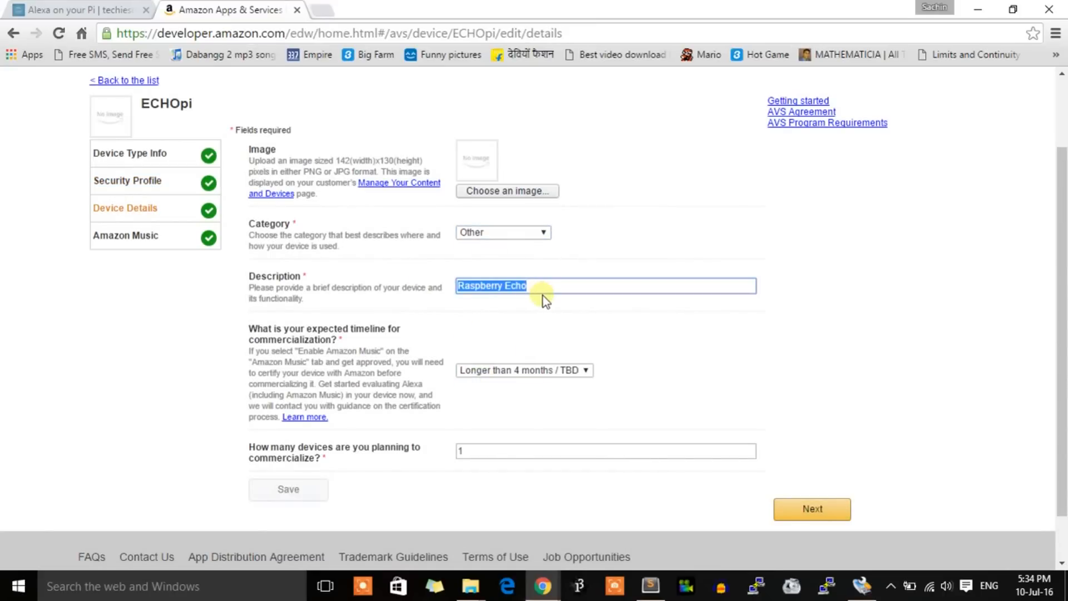
pyautogui.click(524, 370)
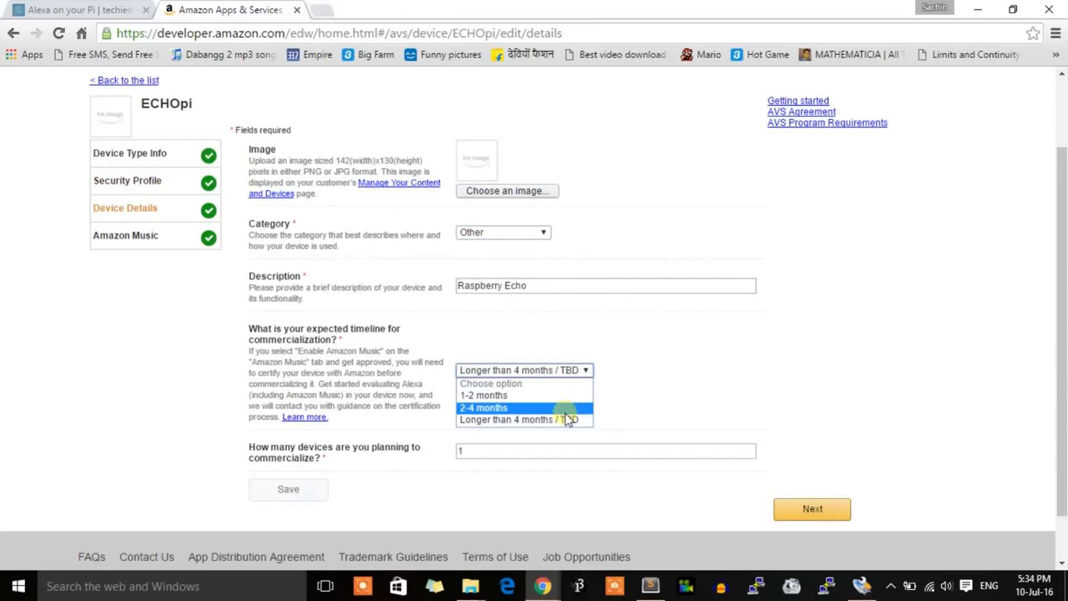
pyautogui.click(530, 419)
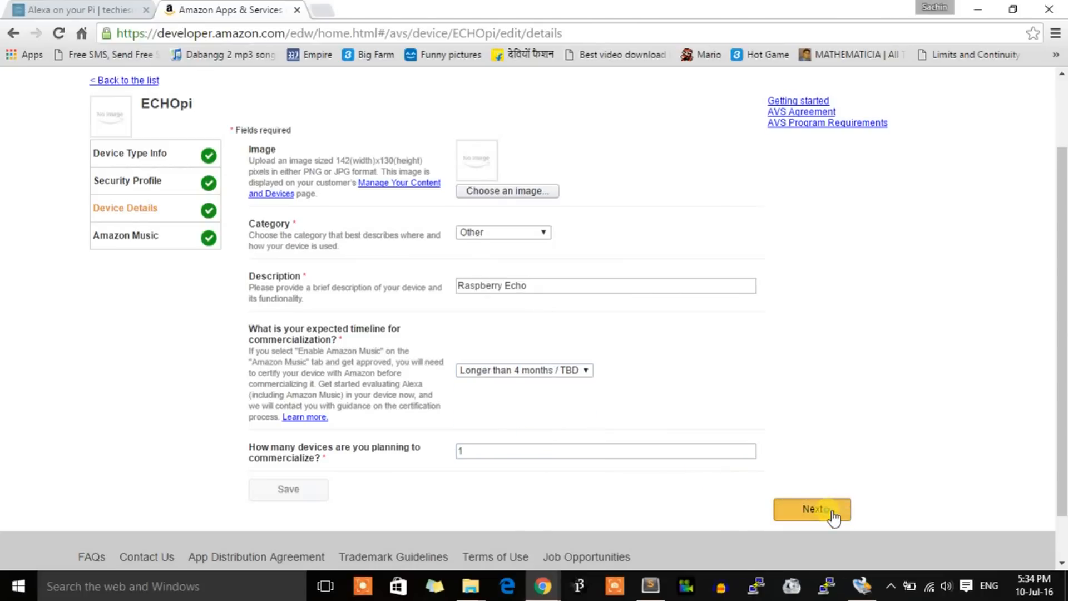
pyautogui.click(812, 509)
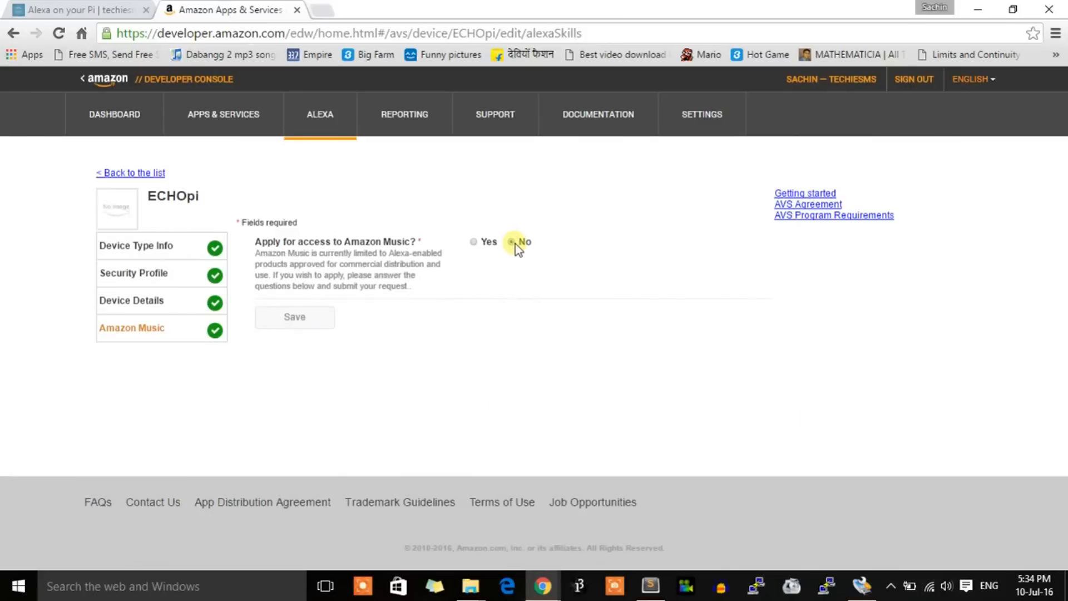
# Set Amazon Music access to No, view the security profile credentials, and return to the blog tutorial to launch PuTTY.
pyautogui.click(468, 242)
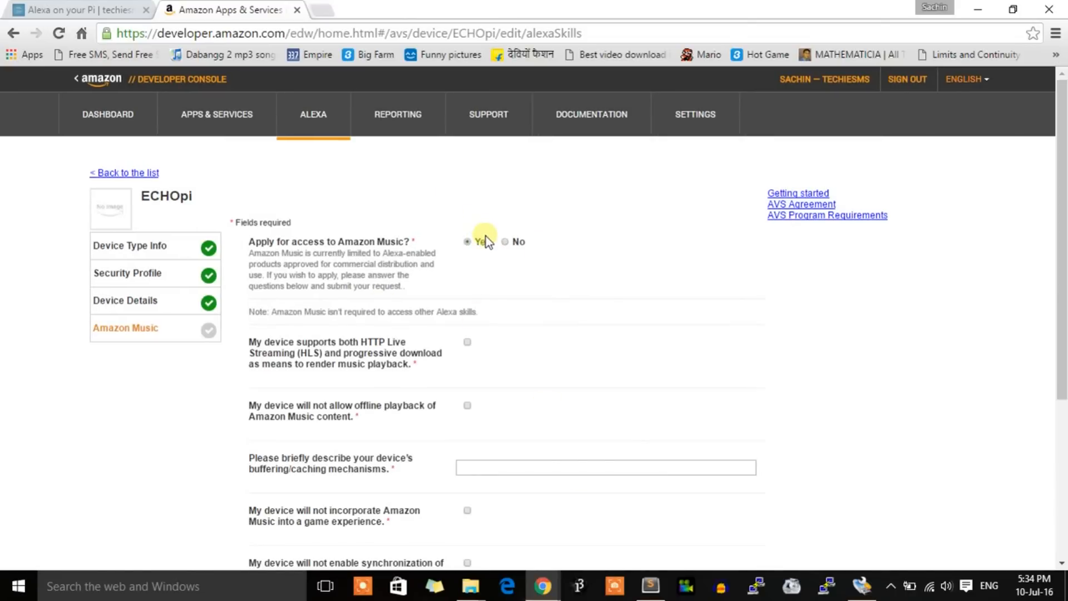
pyautogui.moveTo(505, 247)
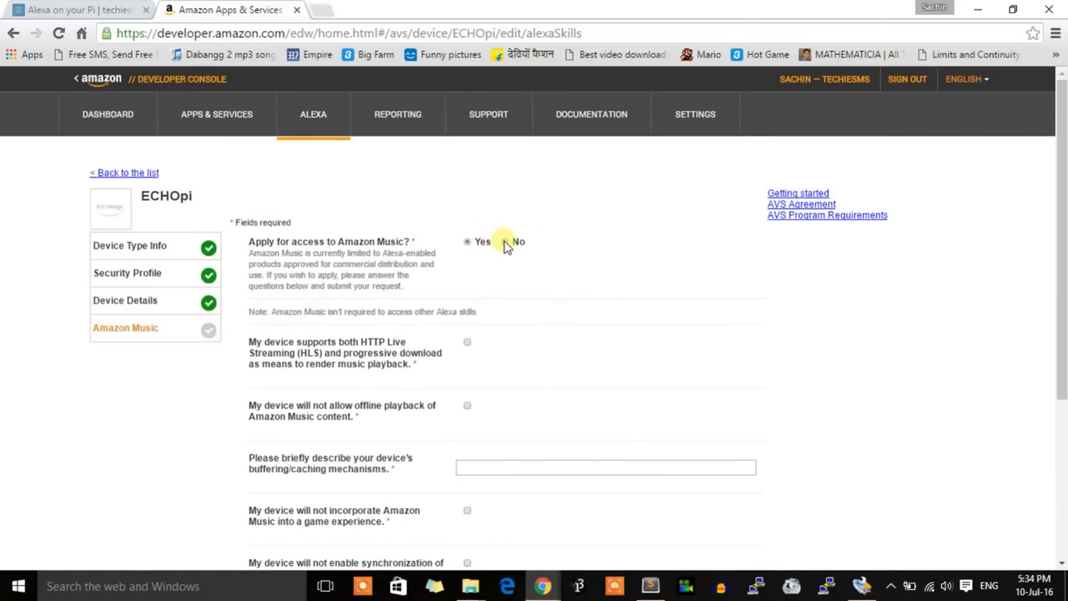
pyautogui.click(505, 241)
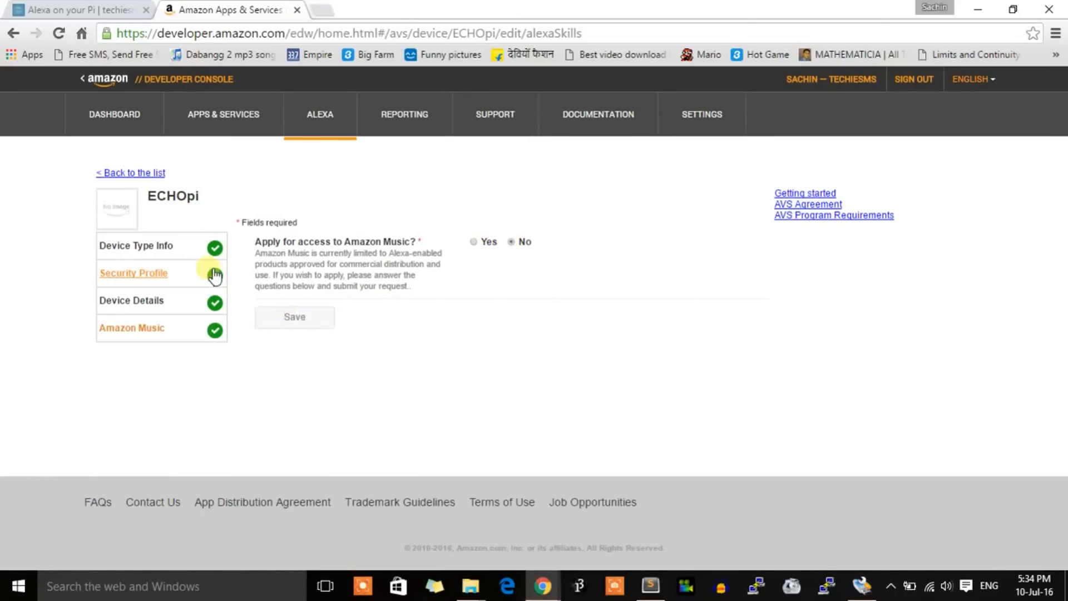
pyautogui.click(133, 274)
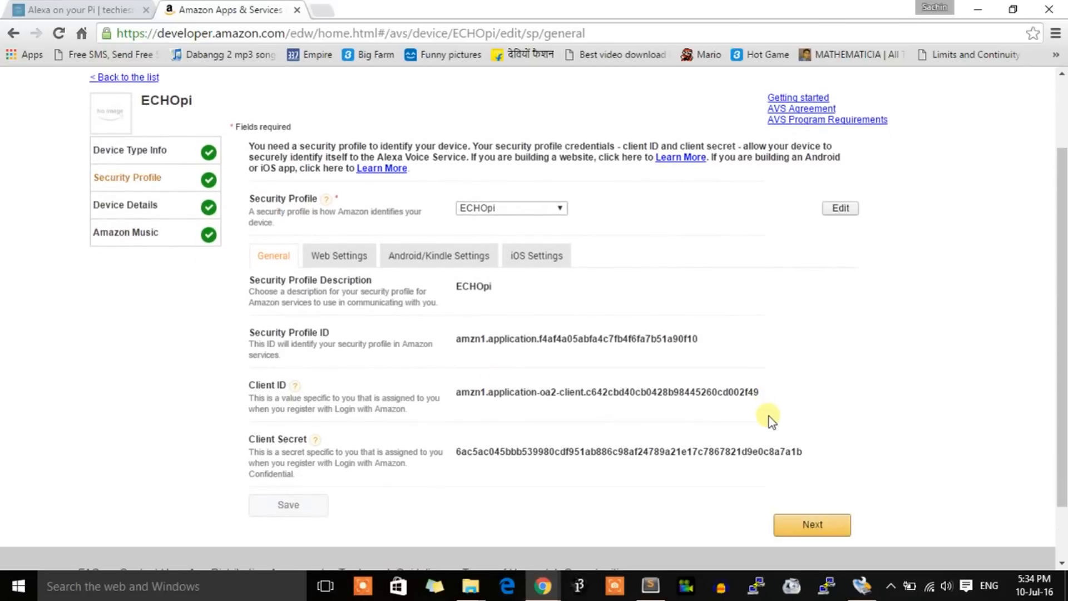
pyautogui.click(83, 10)
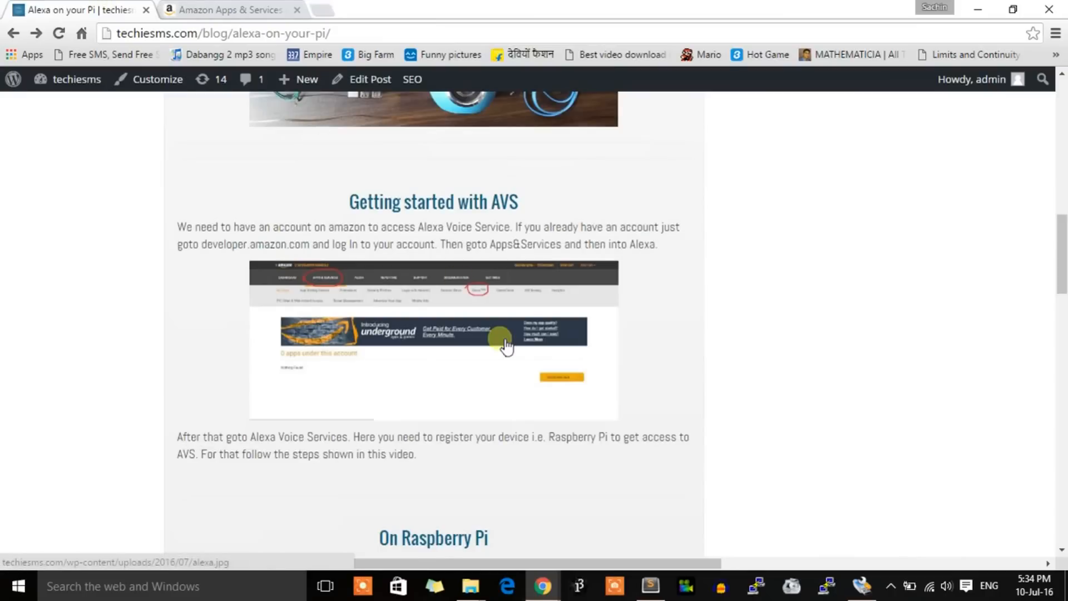
pyautogui.scroll(-3)
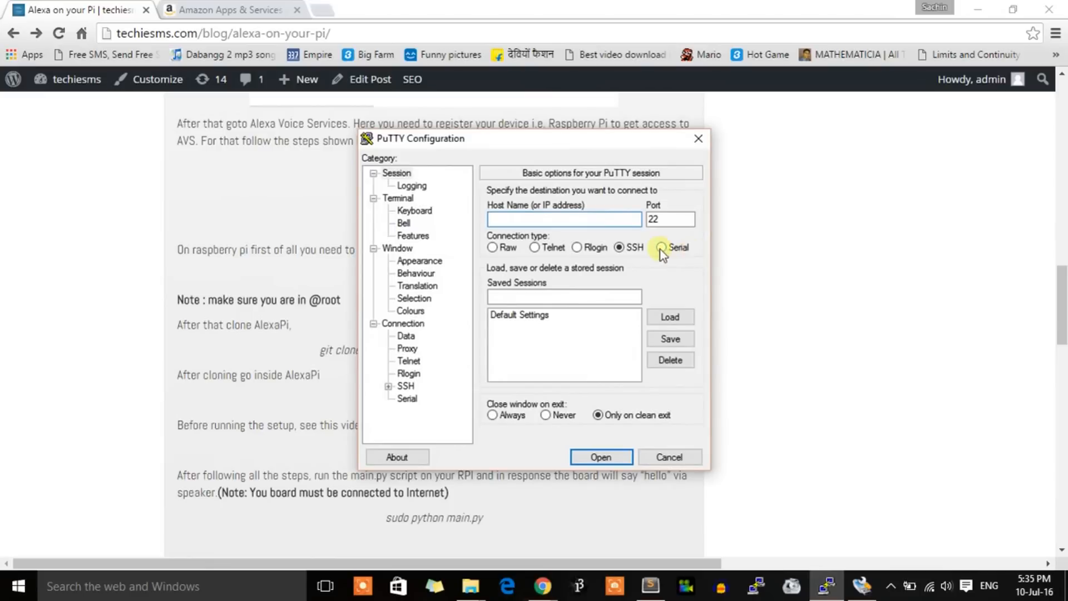
# SSH into the Raspberry Pi, confirm git is installed, clone AlexaPi and start setup.sh.
pyautogui.click(601, 457)
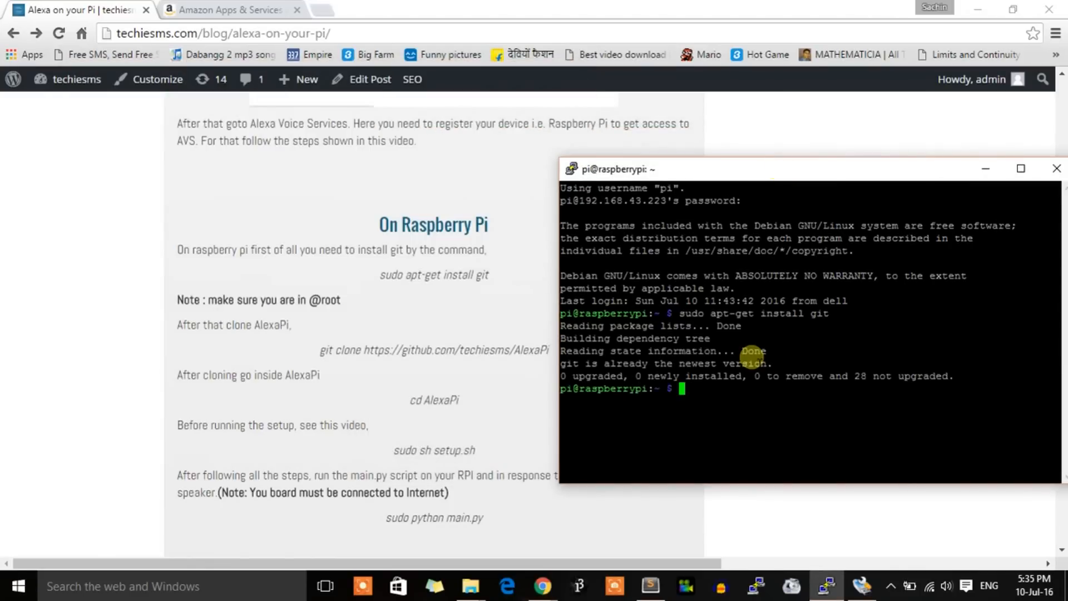
pyautogui.write('git')
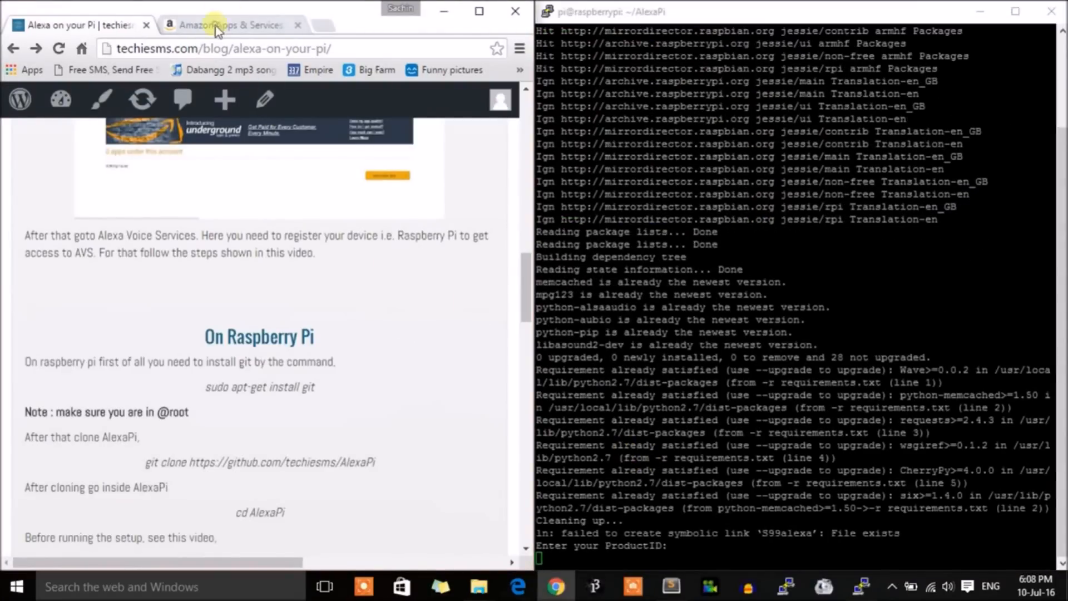
# Copy ECHOpi's product ID, profile description, profile ID, client ID and secret into the AlexaPi setup prompts.
pyautogui.click(220, 25)
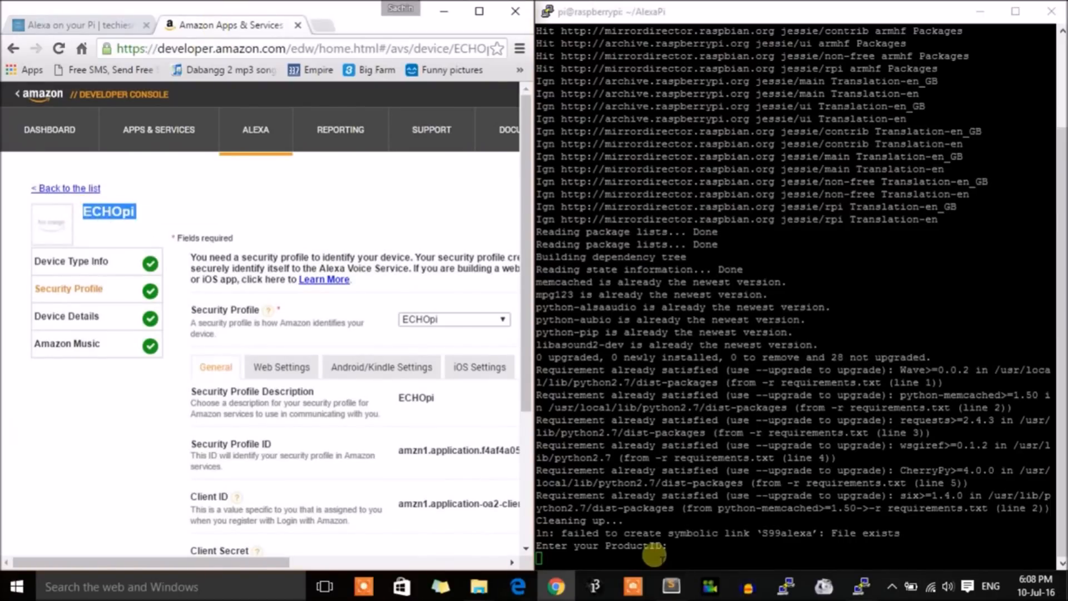
pyautogui.write('ECHOpi')
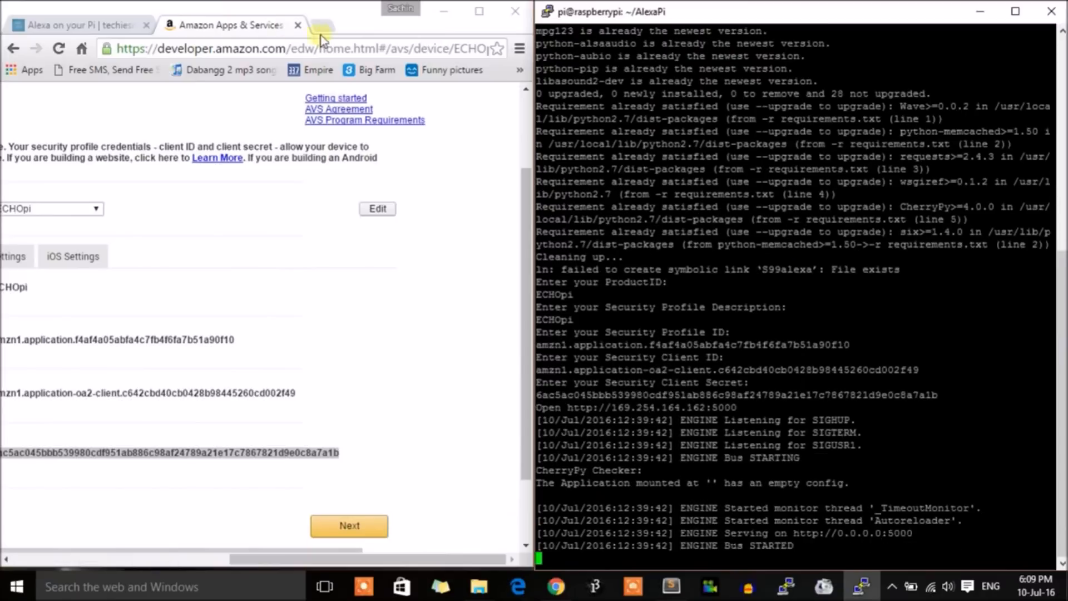
# Authorize AlexaPi at 192.168.43.223:5000 via Amazon login, confirming the refresh token was added to creds.
pyautogui.click(325, 25)
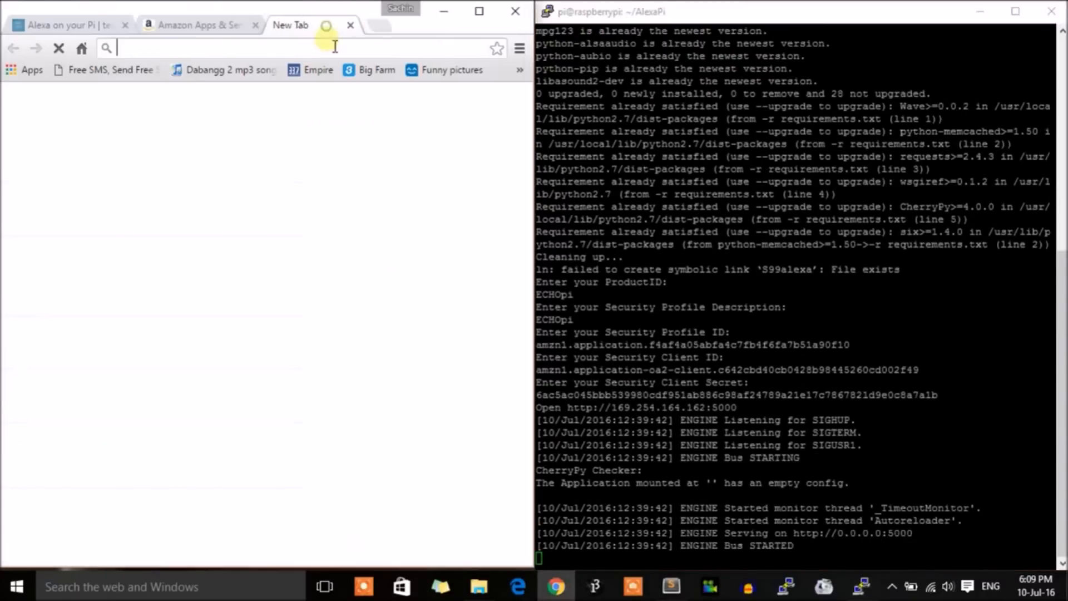
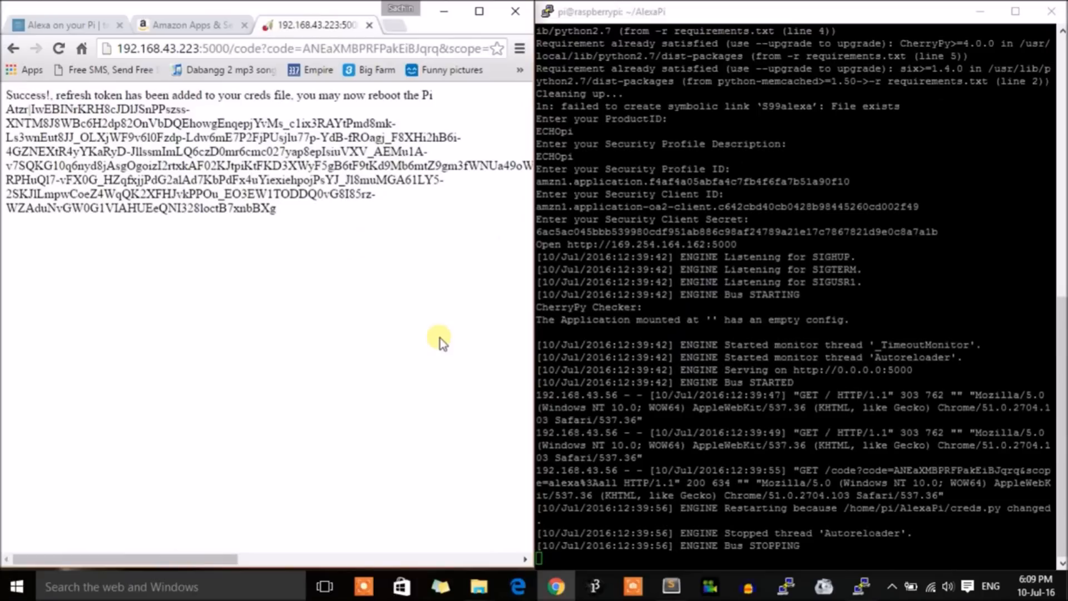
pyautogui.moveTo(6, 109); pyautogui.dragTo(275, 209)
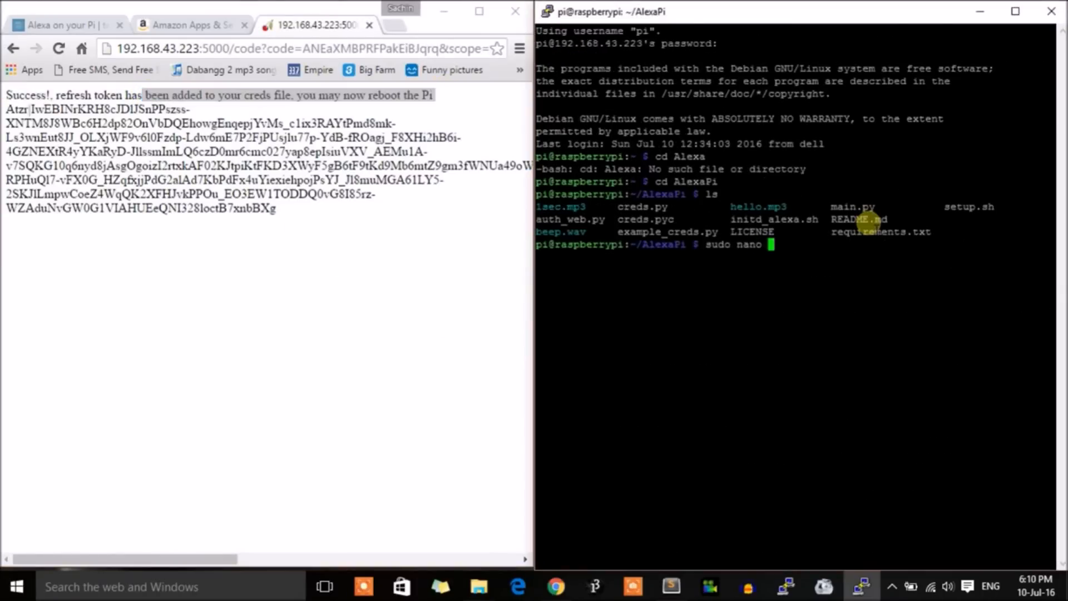
# Check creds.py holds ECHOpi's IDs, secret and refresh token, then enter sudo python main.py.
pyautogui.write('creds')
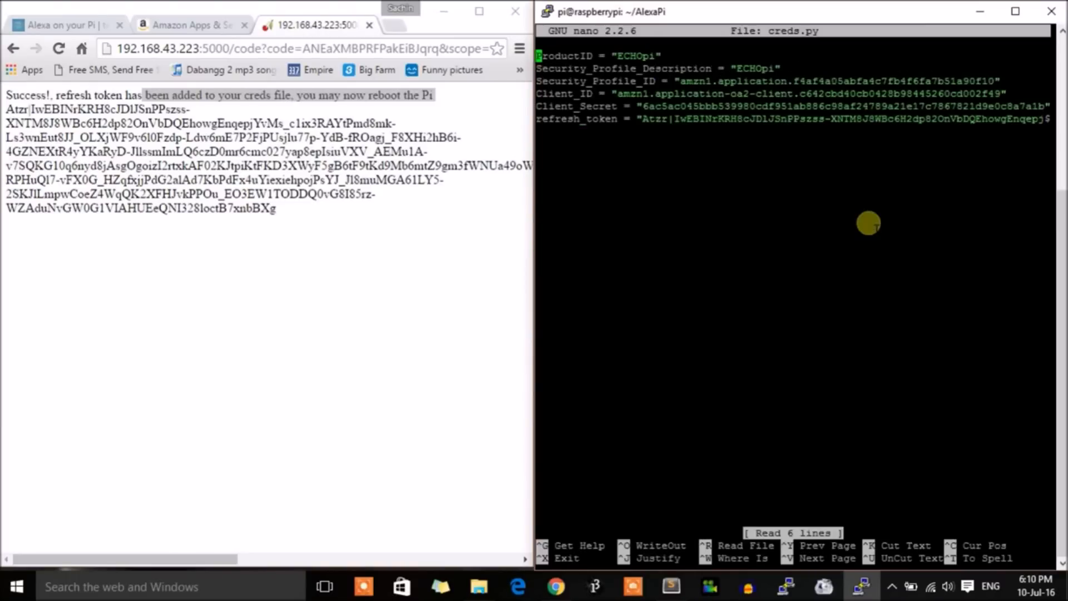
pyautogui.moveTo(797, 109)
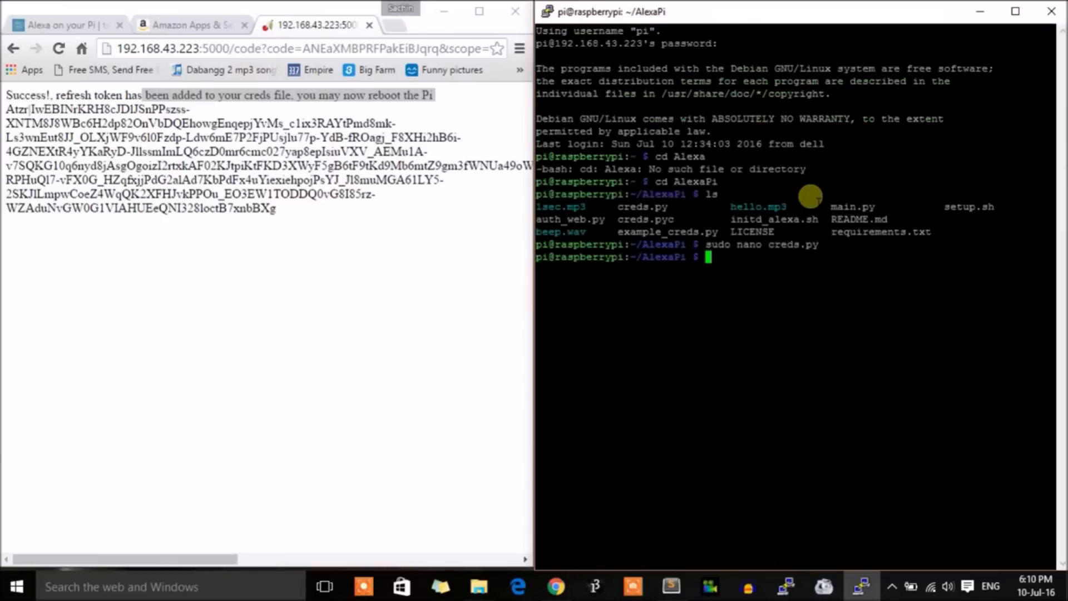
pyautogui.write('sudo')
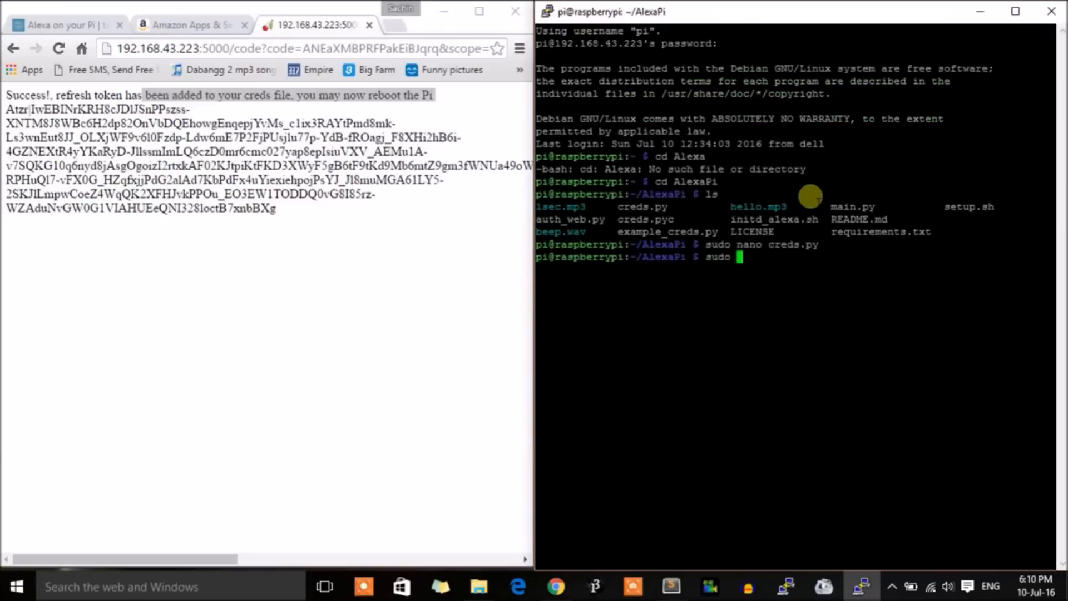
pyautogui.write('python')
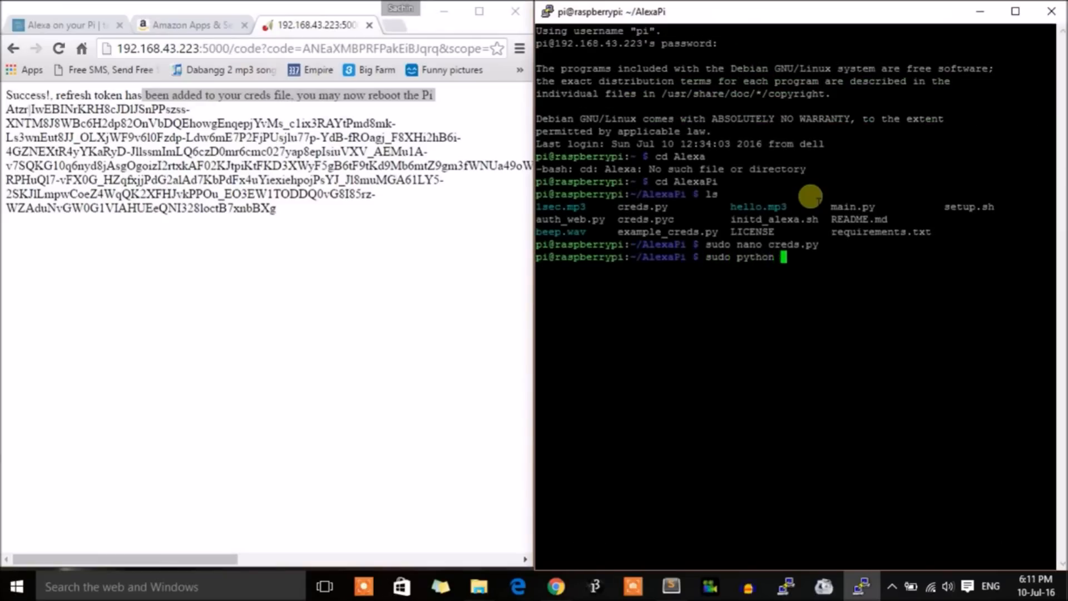
pyautogui.write('main.')
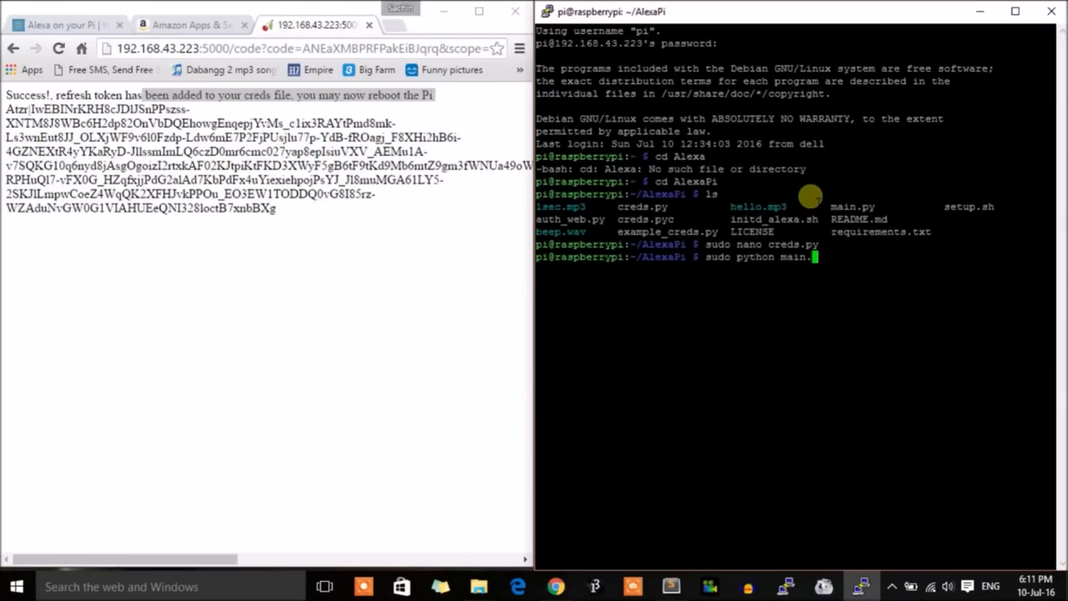